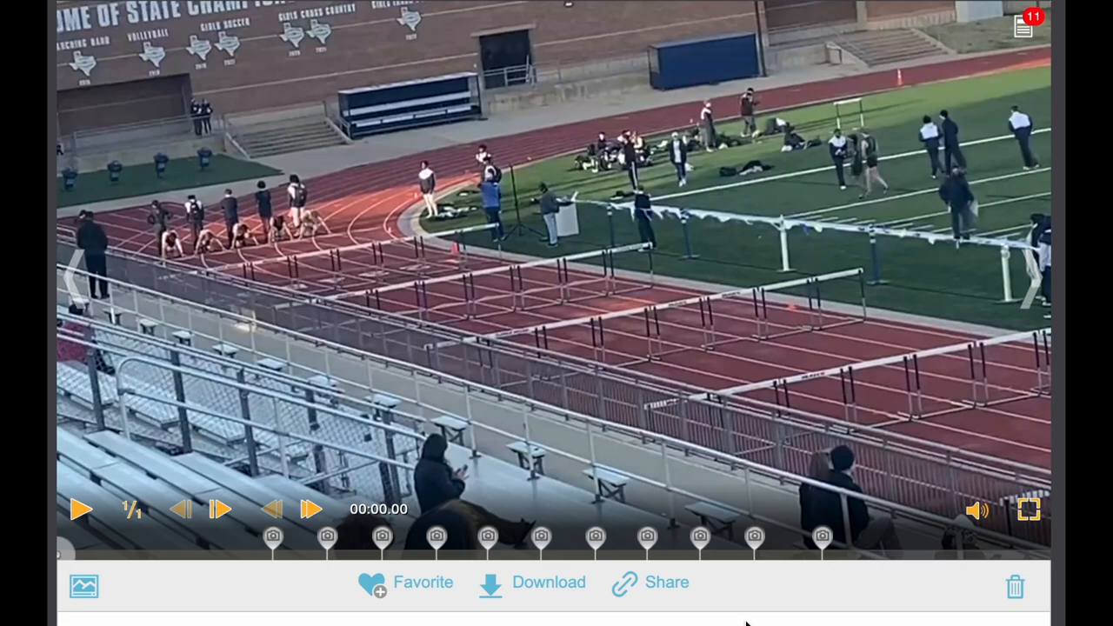
{"action": "mouse_move", "coordinate": [625, 493]}
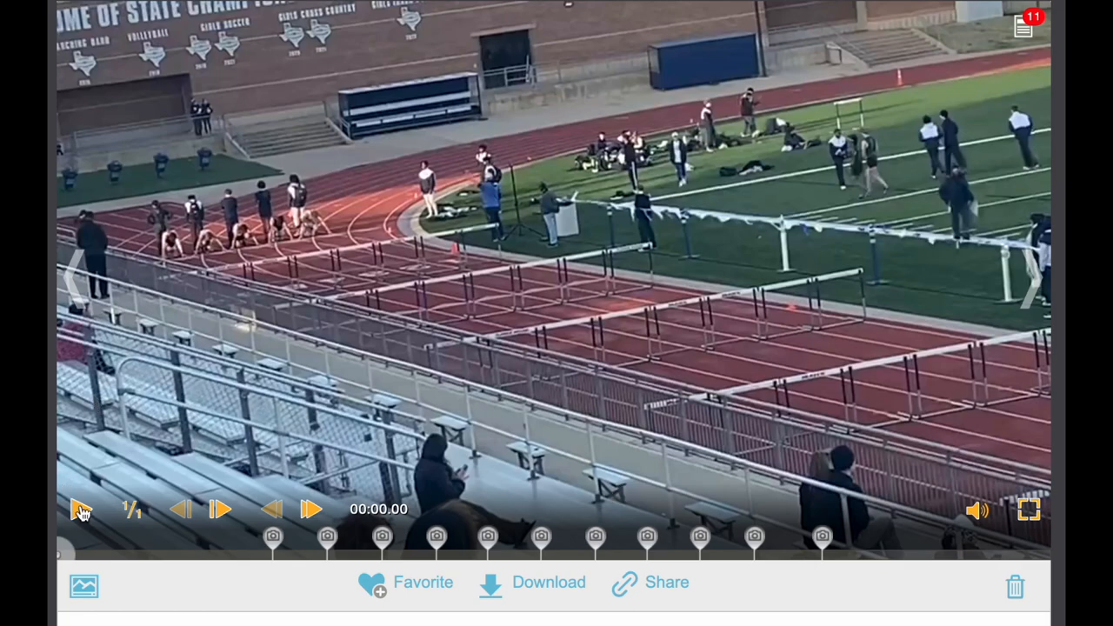
Play through the hurdle race clips in Dartfish TV, pausing at the hurdle touchdown tags
{"action": "left_click", "coordinate": [80, 509]}
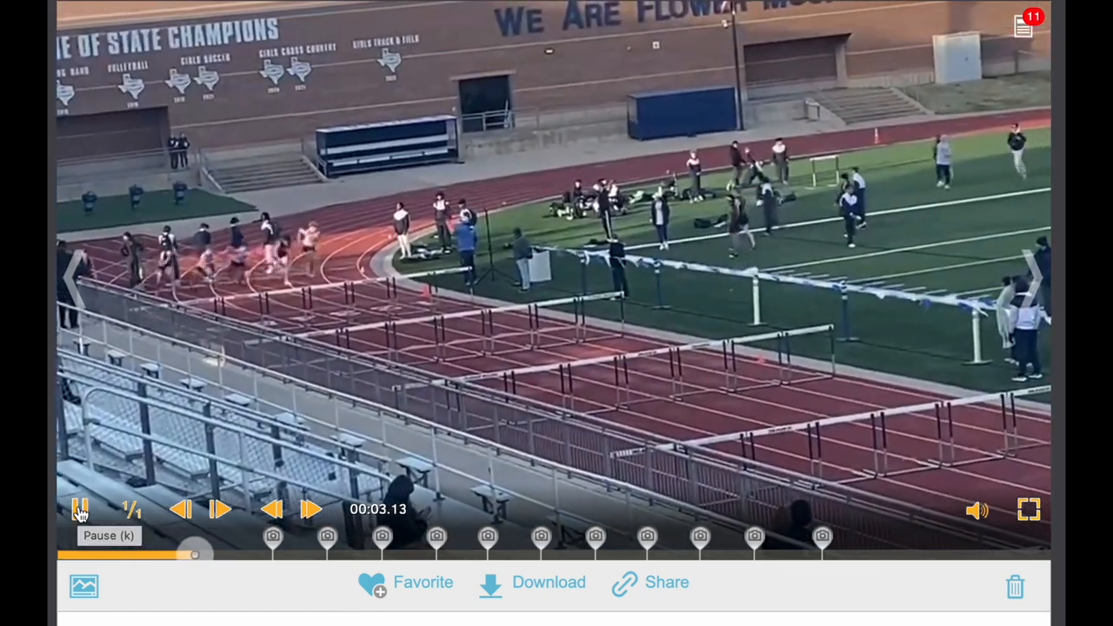
{"action": "left_click", "coordinate": [80, 509]}
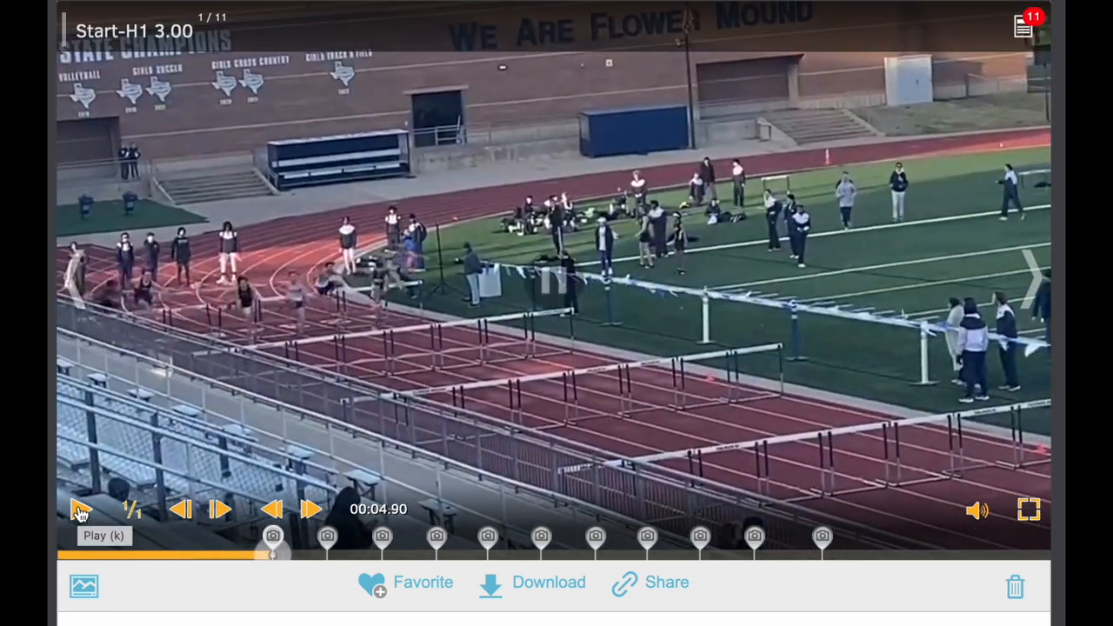
{"action": "left_click", "coordinate": [79, 510]}
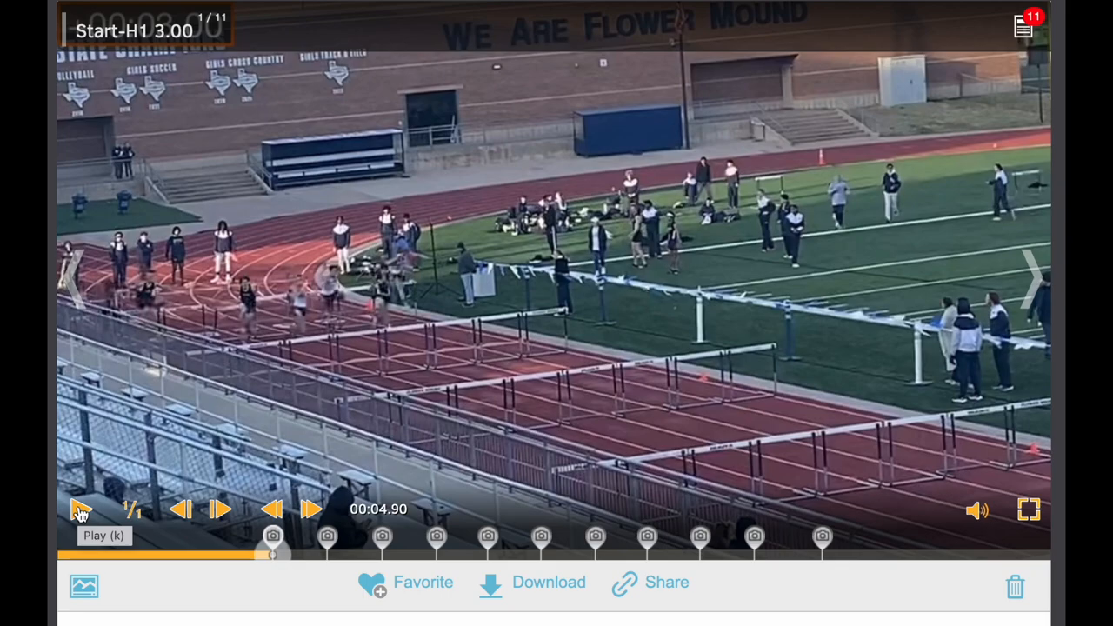
{"action": "left_click", "coordinate": [80, 510]}
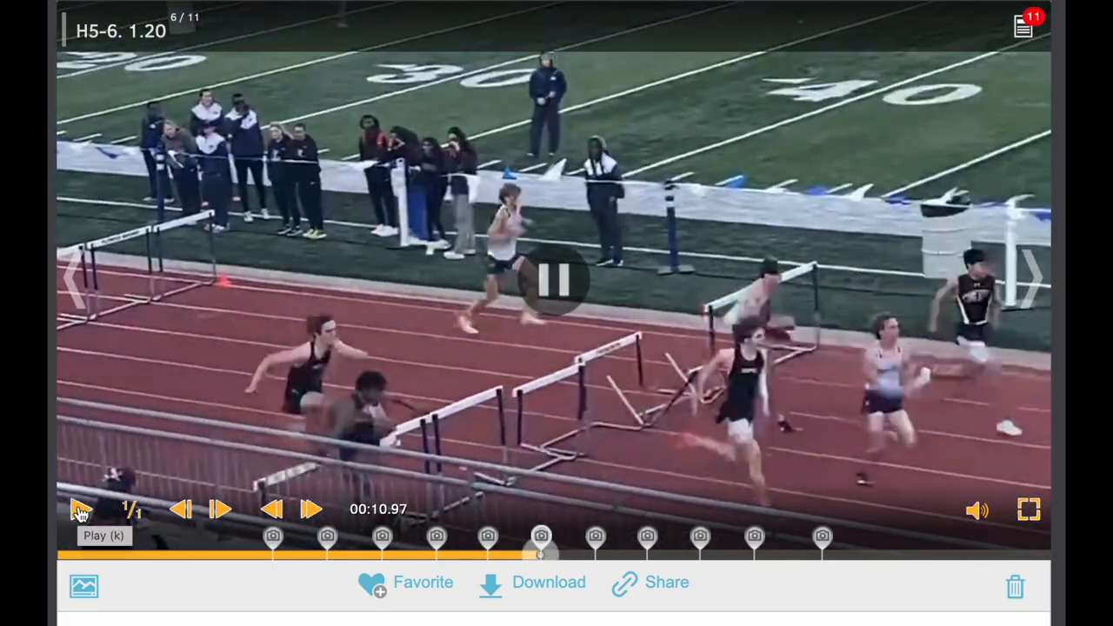
{"action": "left_click", "coordinate": [1030, 278]}
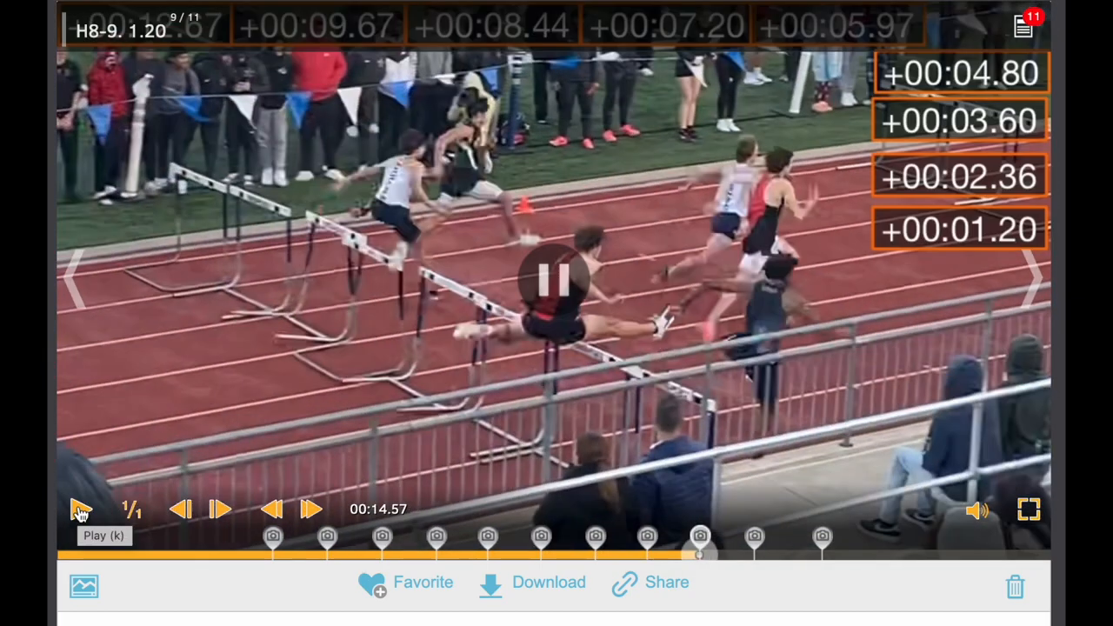
{"action": "left_click", "coordinate": [1029, 278]}
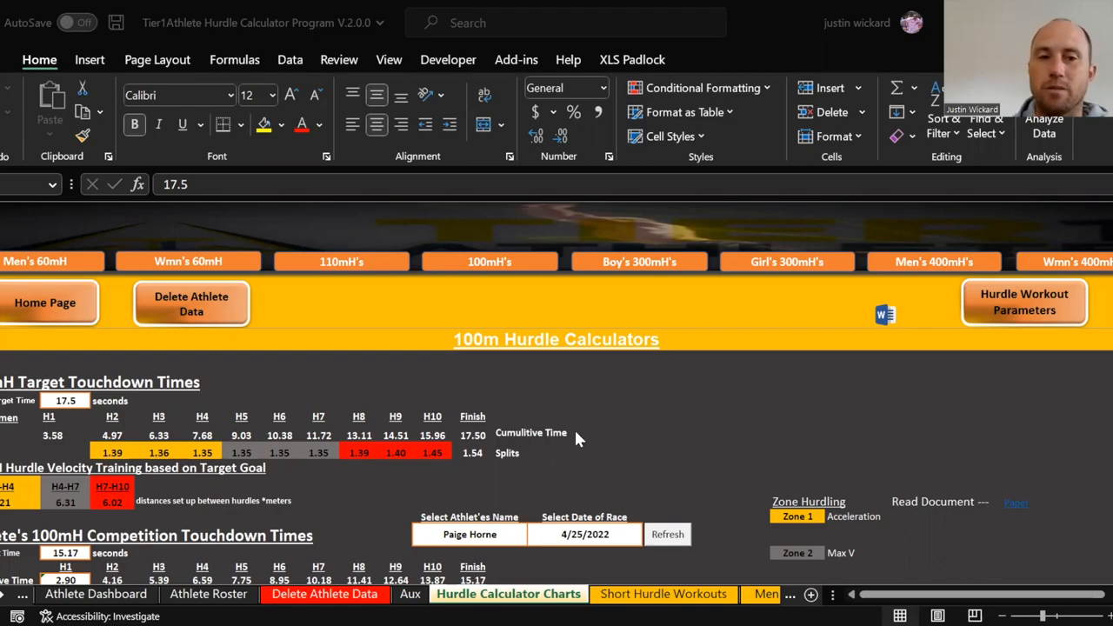
{"action": "mouse_move", "coordinate": [101, 327]}
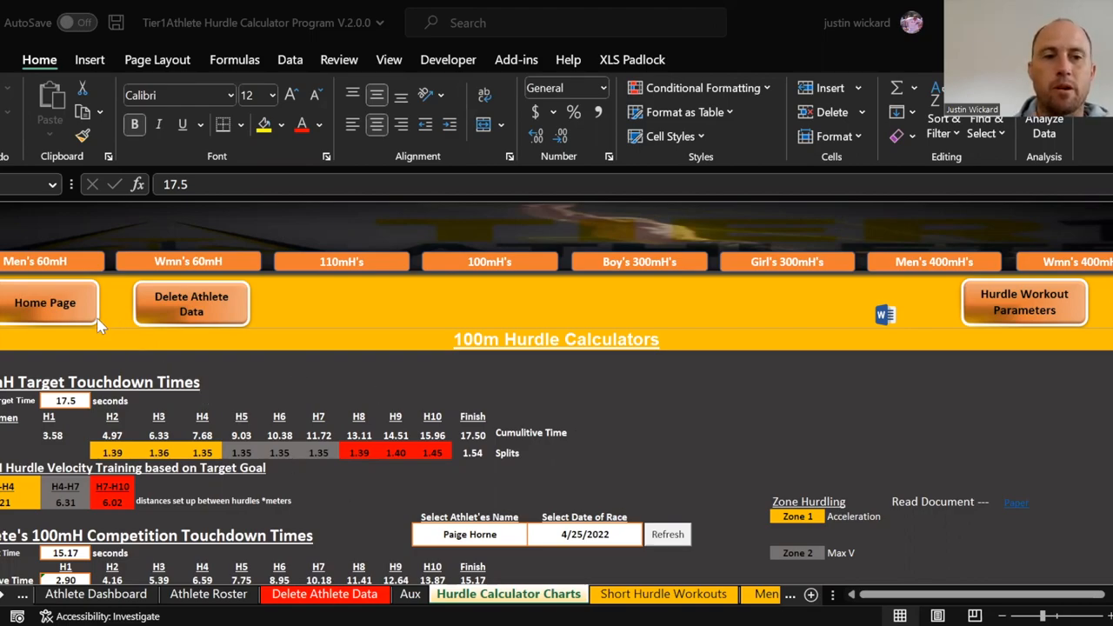
Switch to the Excel hurdle calculator and show its Home Page
{"action": "left_click", "coordinate": [45, 302]}
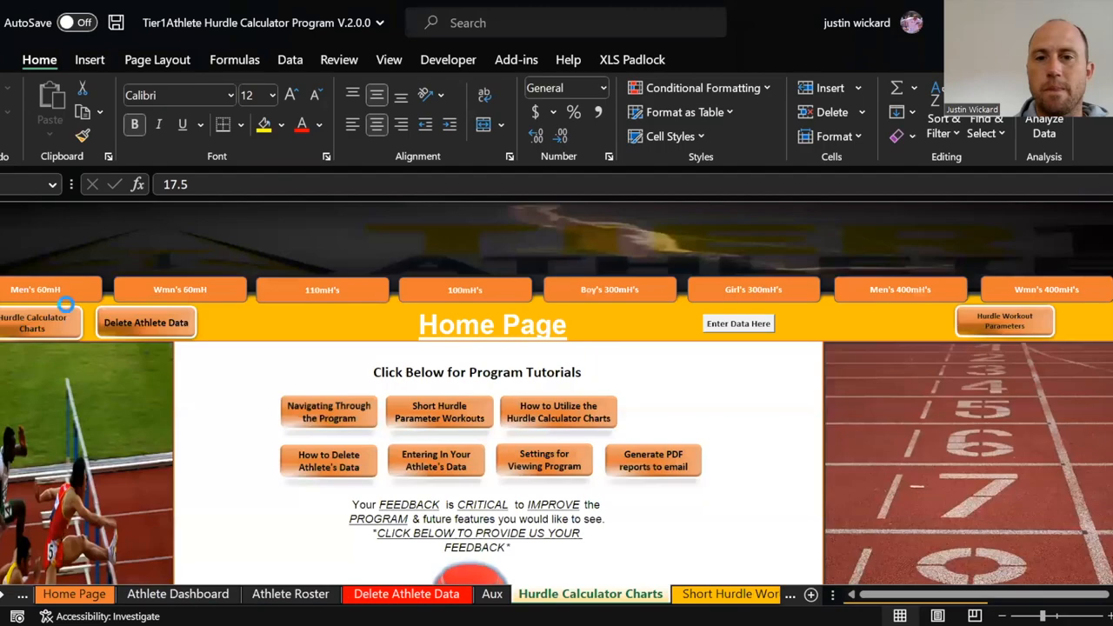
{"action": "left_click", "coordinate": [738, 321]}
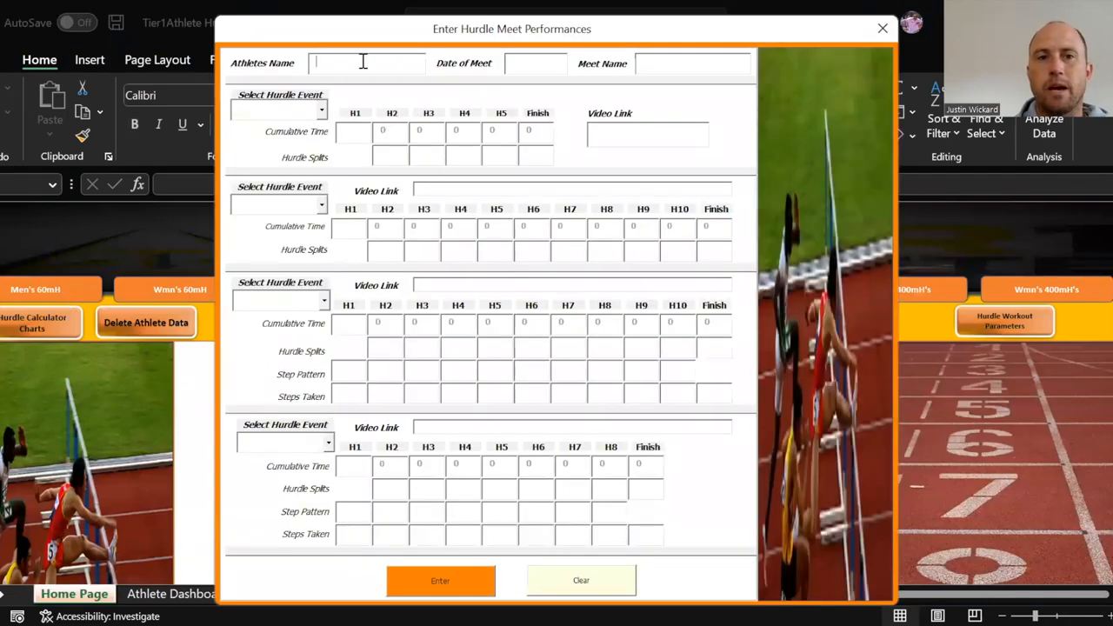
{"action": "type", "text": "Jace Johnson"}
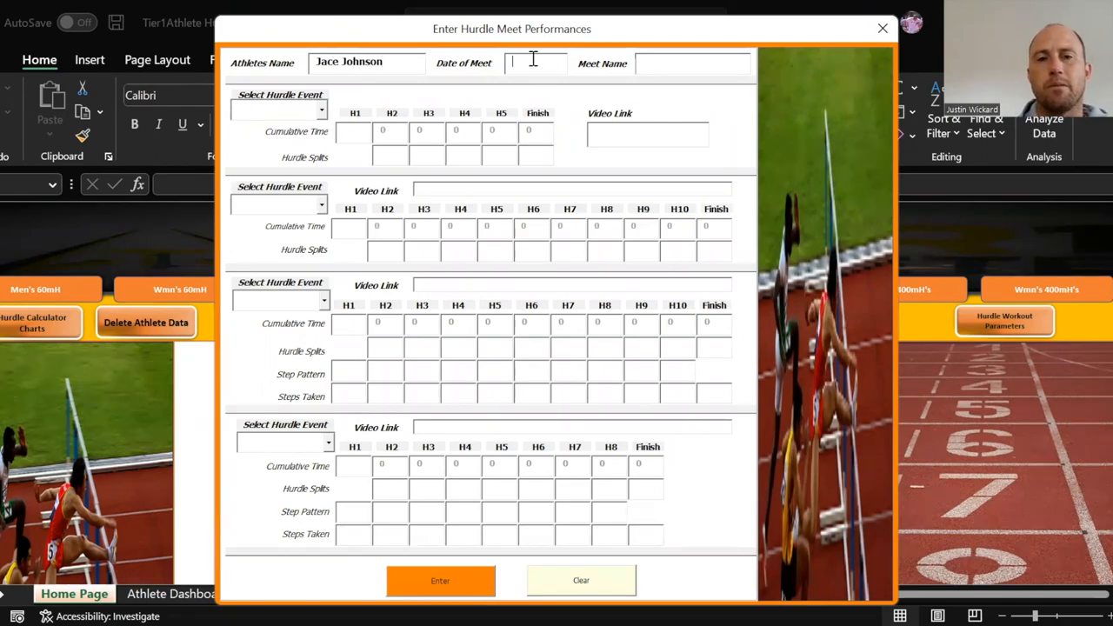
{"action": "type", "text": "2"}
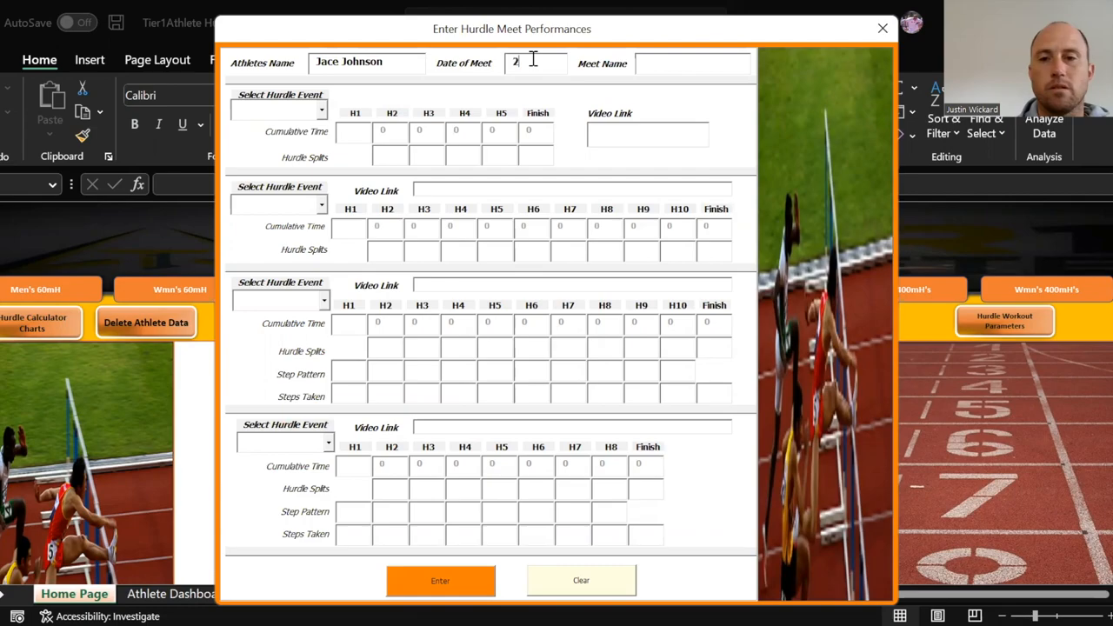
{"action": "type", "text": "/"}
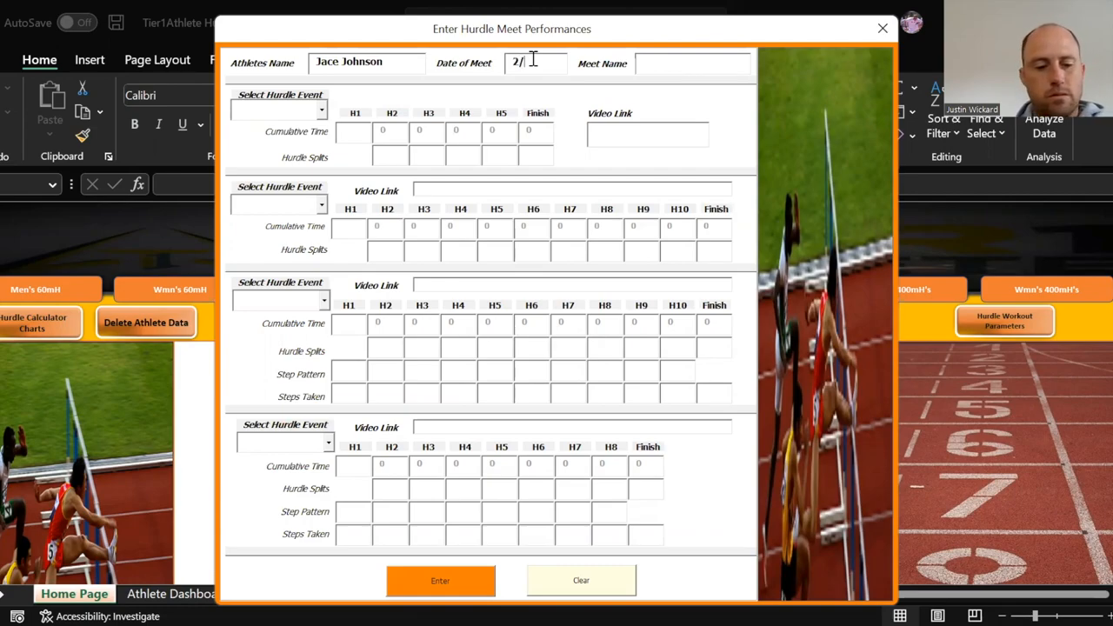
{"action": "type", "text": "16/23"}
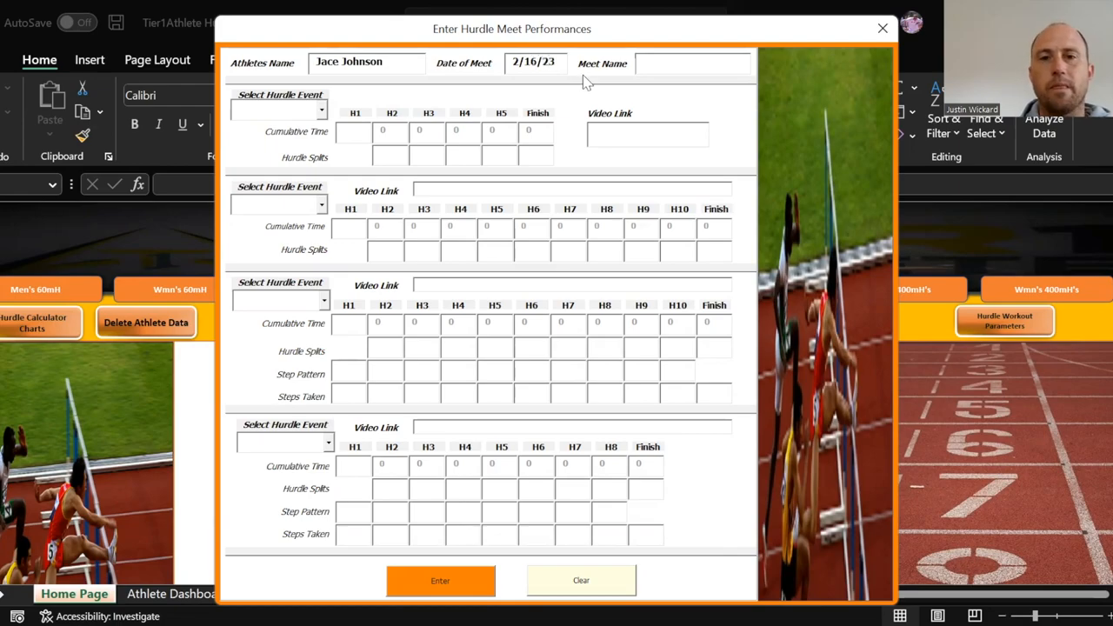
{"action": "left_click", "coordinate": [693, 63]}
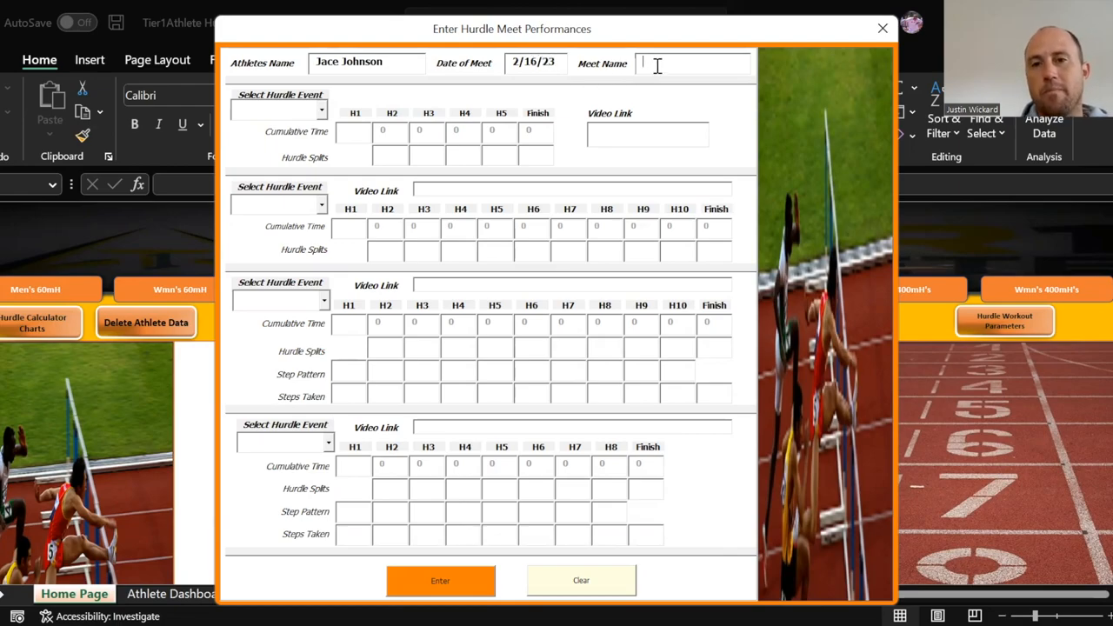
{"action": "type", "text": "Meet Name"}
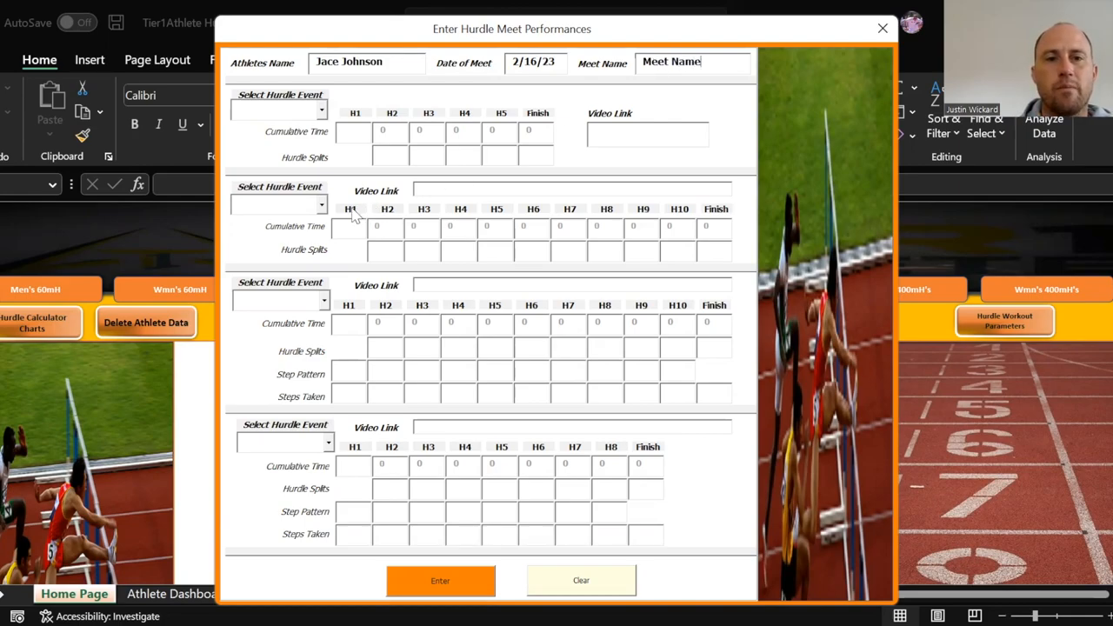
{"action": "mouse_move", "coordinate": [323, 216]}
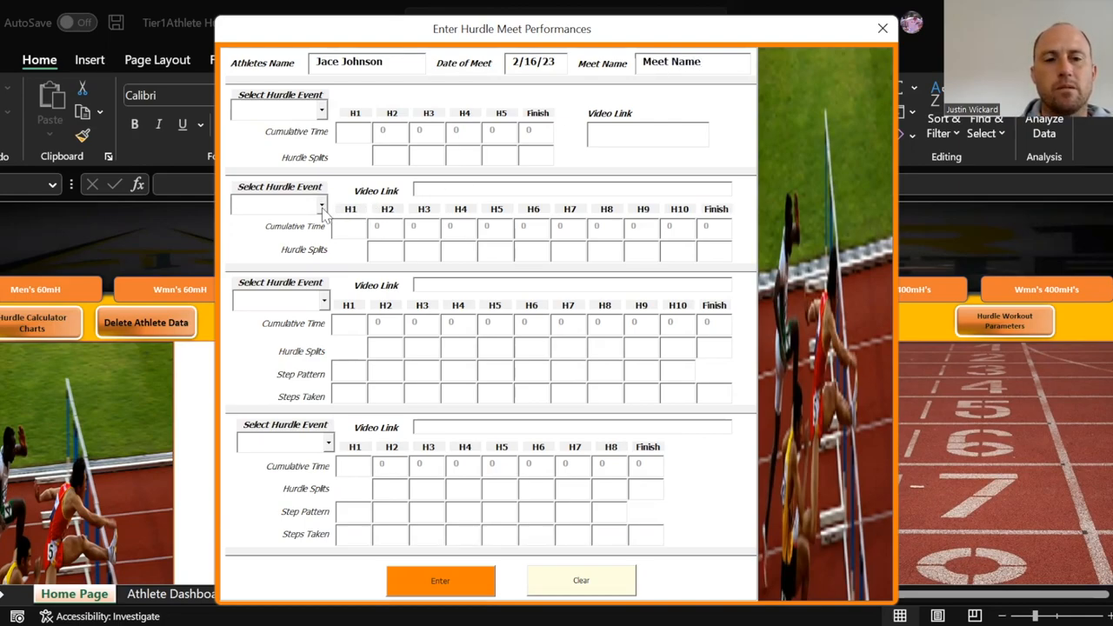
Choose Men's 110mH as the event for the second race block
{"action": "left_click", "coordinate": [322, 205]}
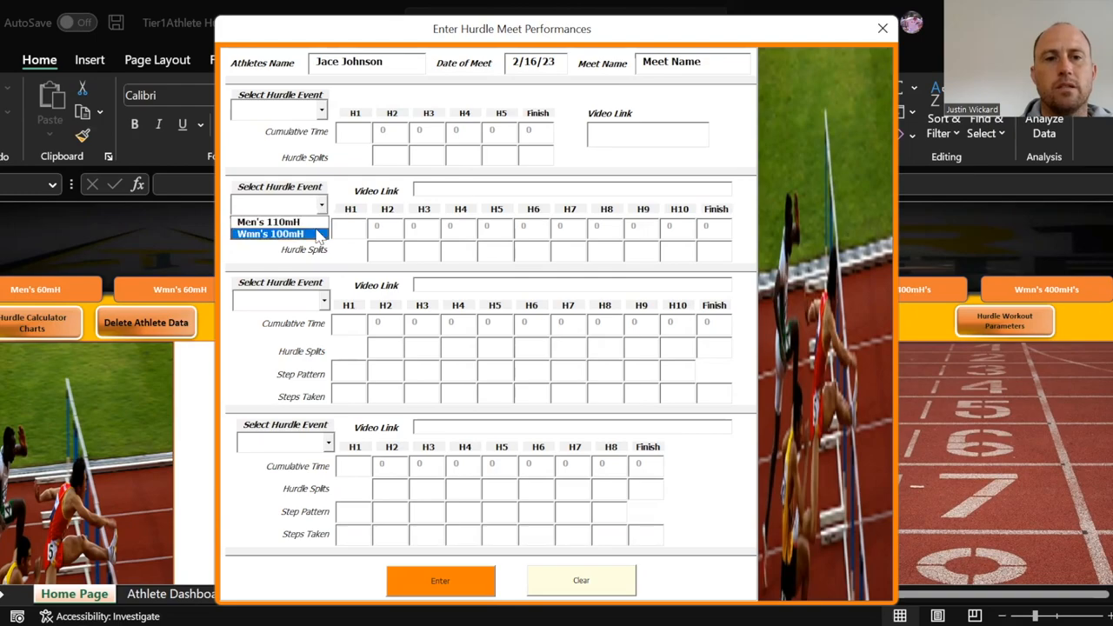
{"action": "left_click", "coordinate": [272, 223]}
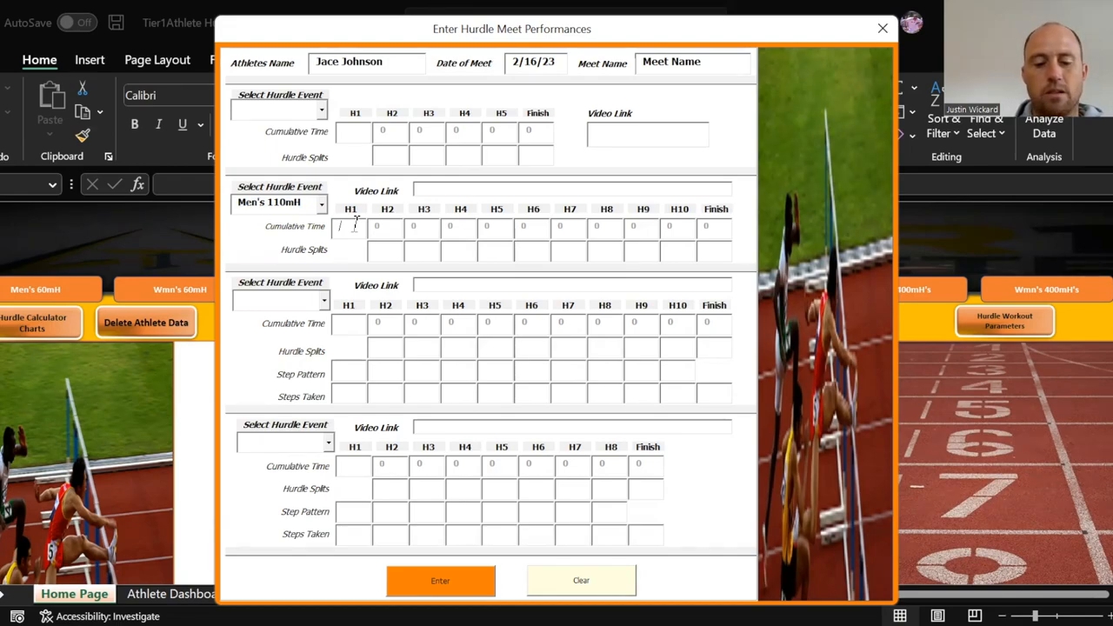
{"action": "mouse_move", "coordinate": [362, 247]}
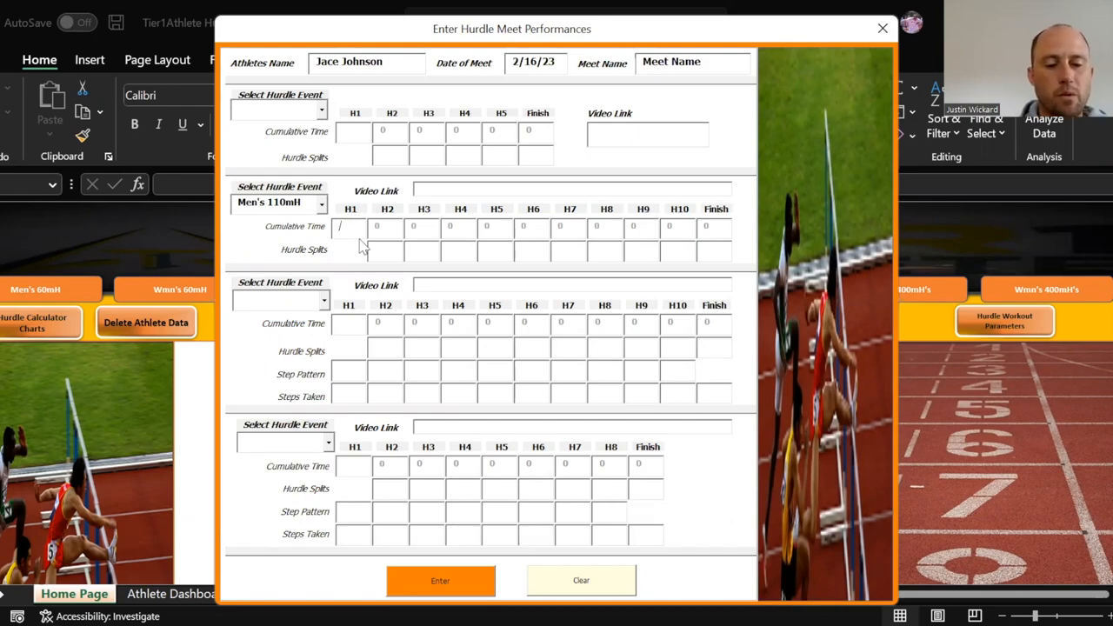
Enter the touchdown splits starting at 3.00 (1.23, 1.16, 1.20, 1.23, 1.16, 1.20, 1.53...)
{"action": "type", "text": "3.00"}
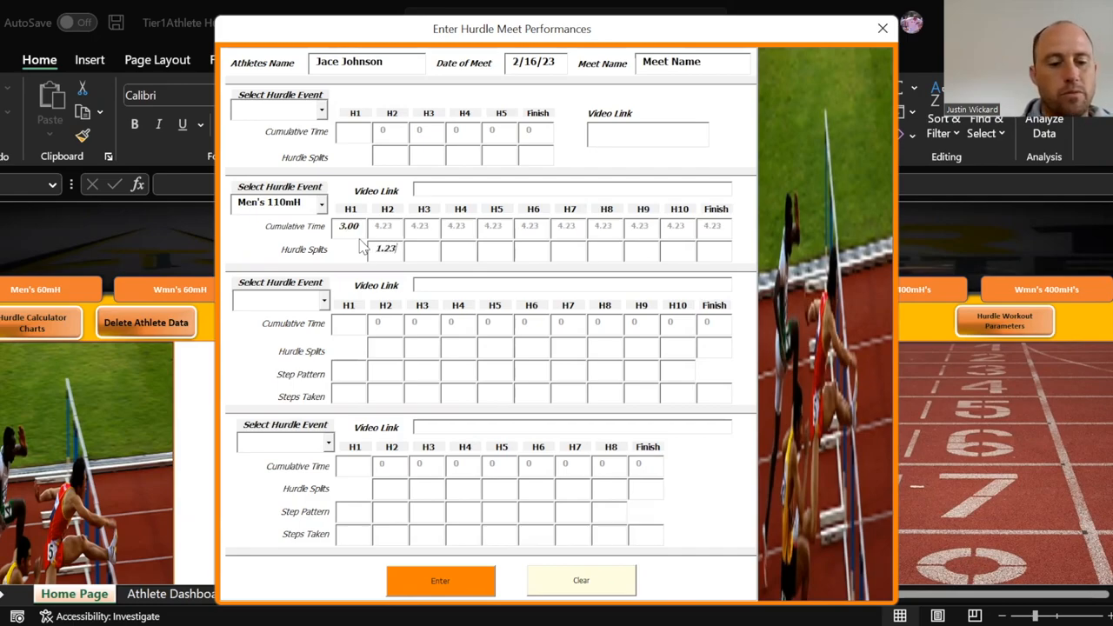
{"action": "type", "text": "1."}
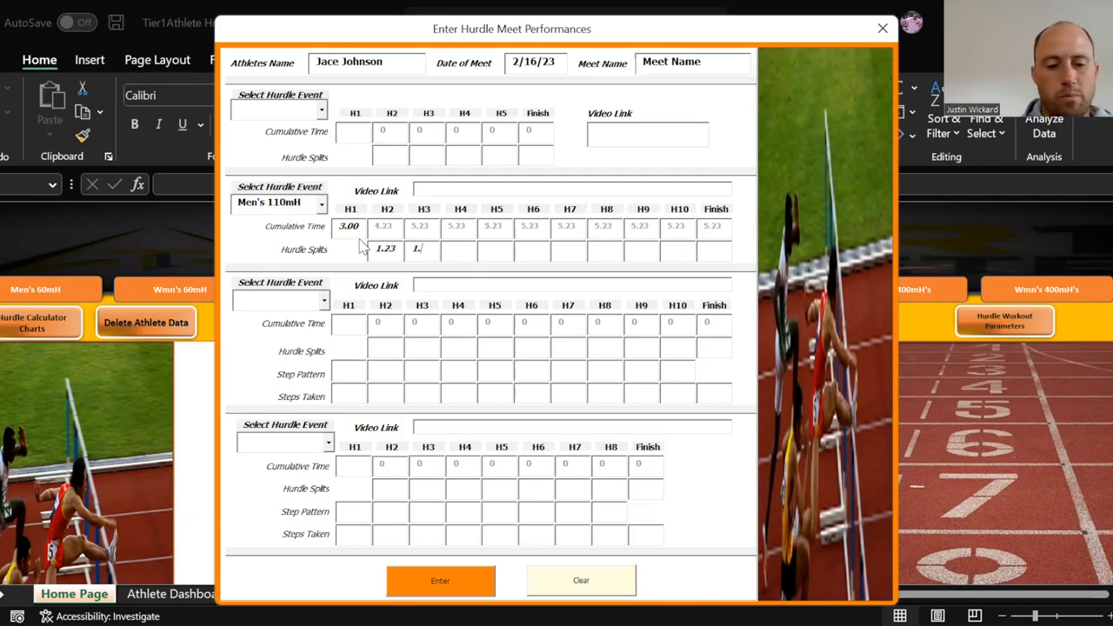
{"action": "type", "text": "1.23"}
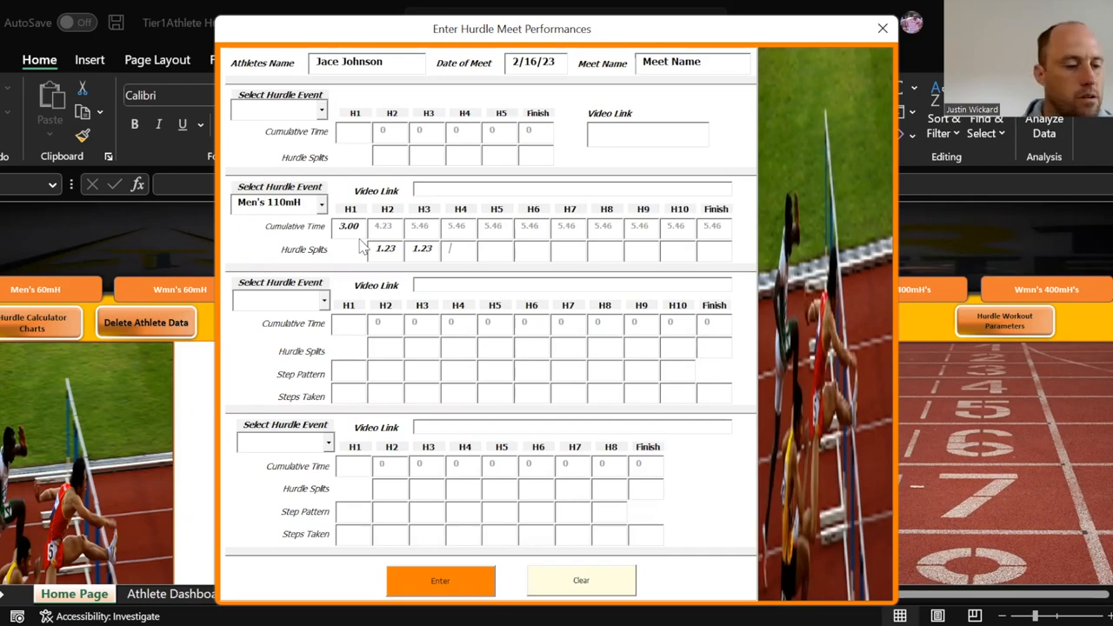
{"action": "type", "text": "1.1"}
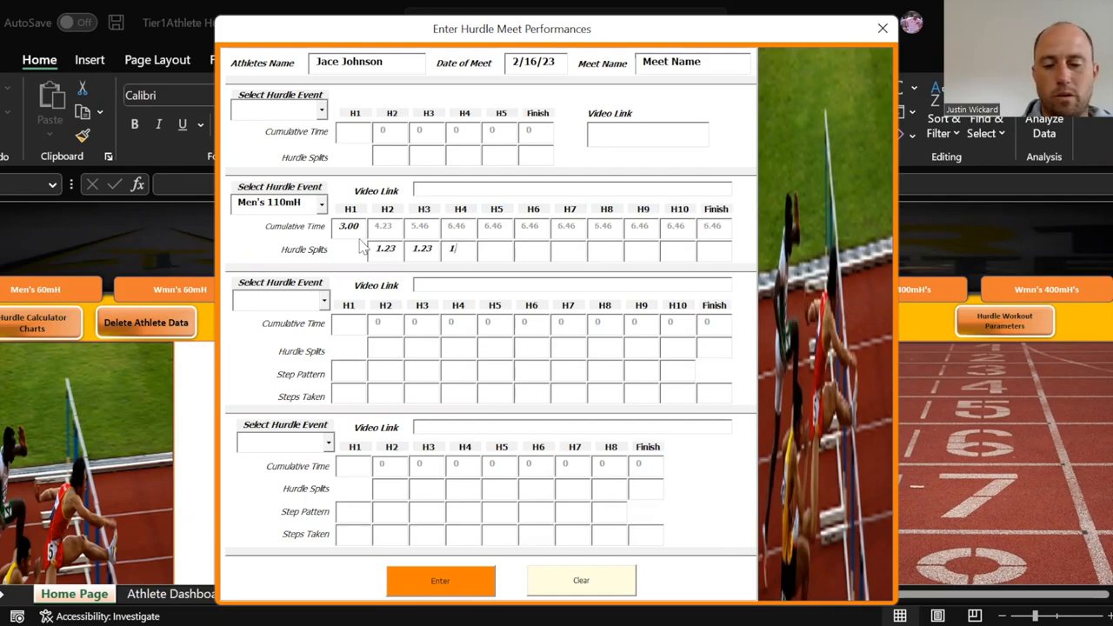
{"action": "type", "text": ".23"}
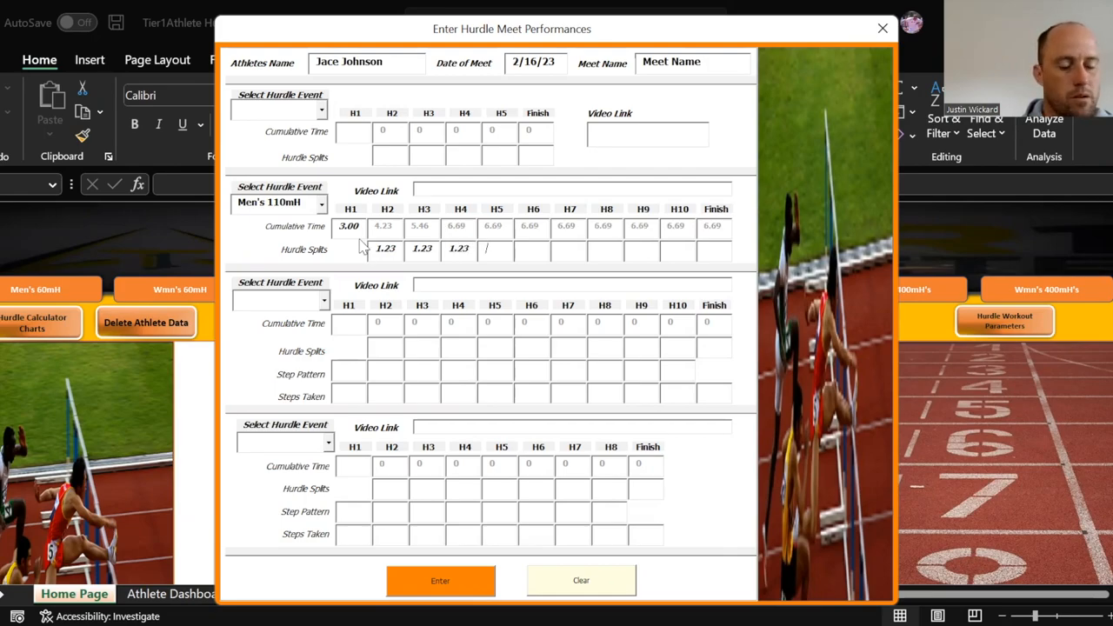
{"action": "type", "text": "1.16"}
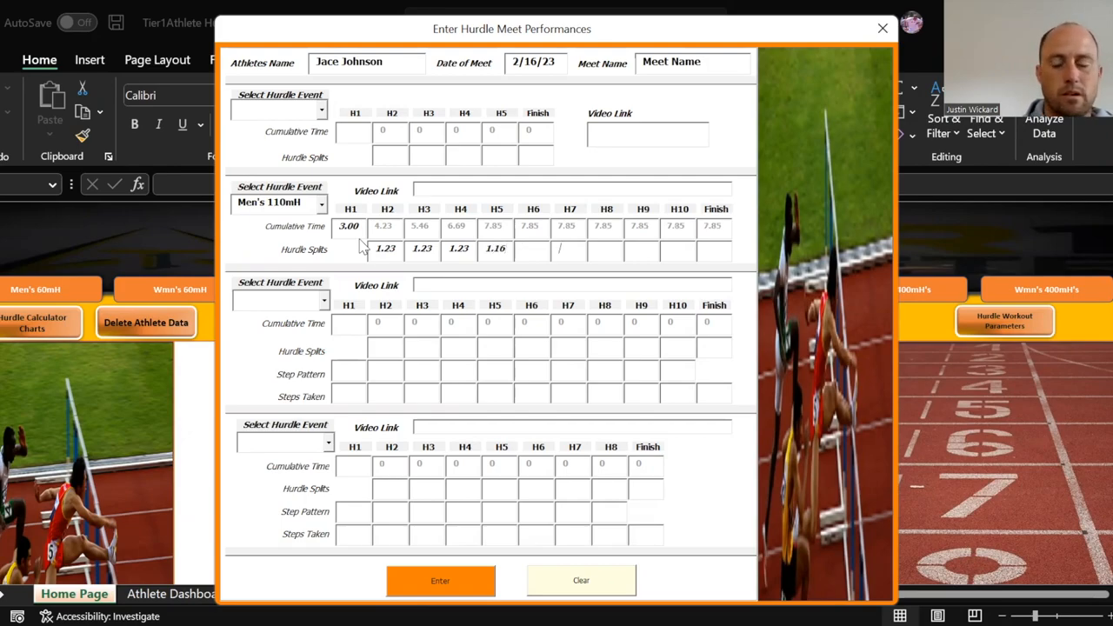
{"action": "mouse_move", "coordinate": [369, 261]}
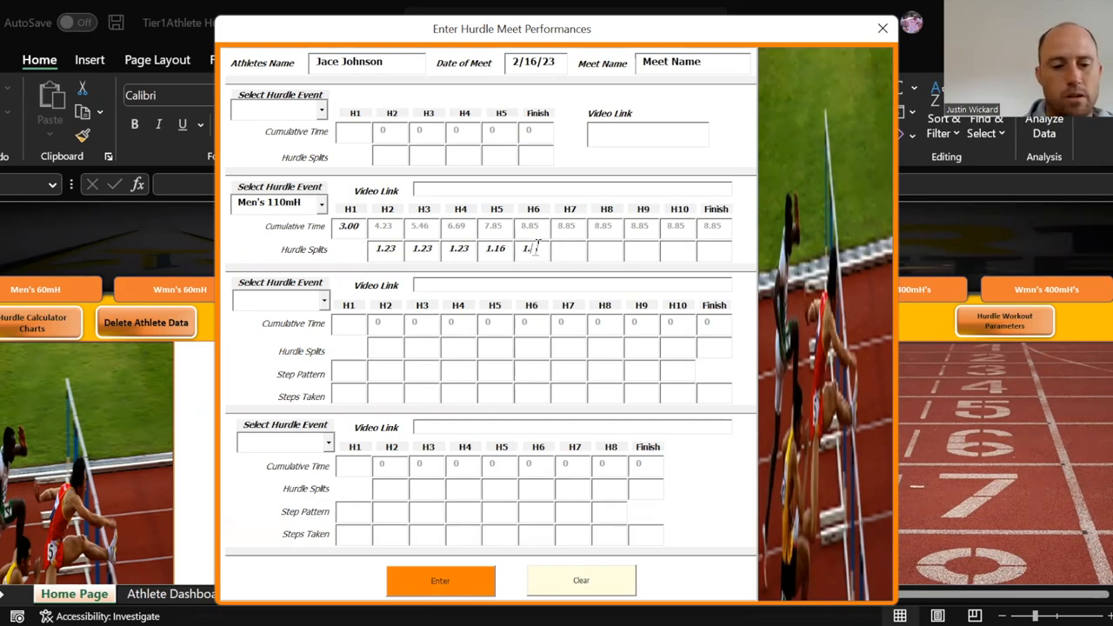
{"action": "type", "text": "1.20"}
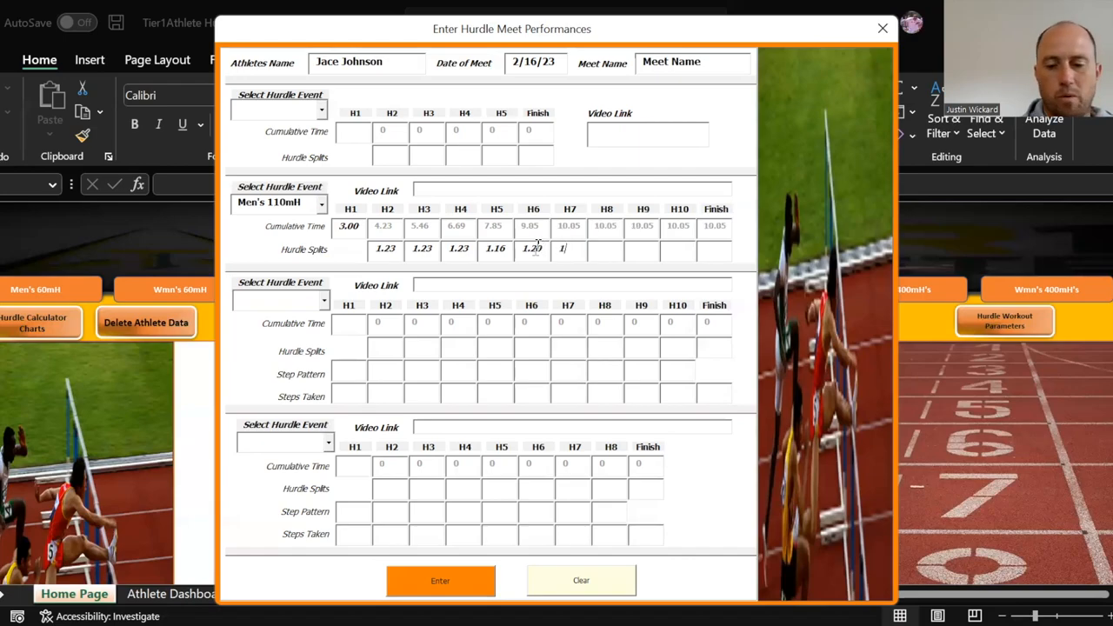
{"action": "type", "text": "1.23"}
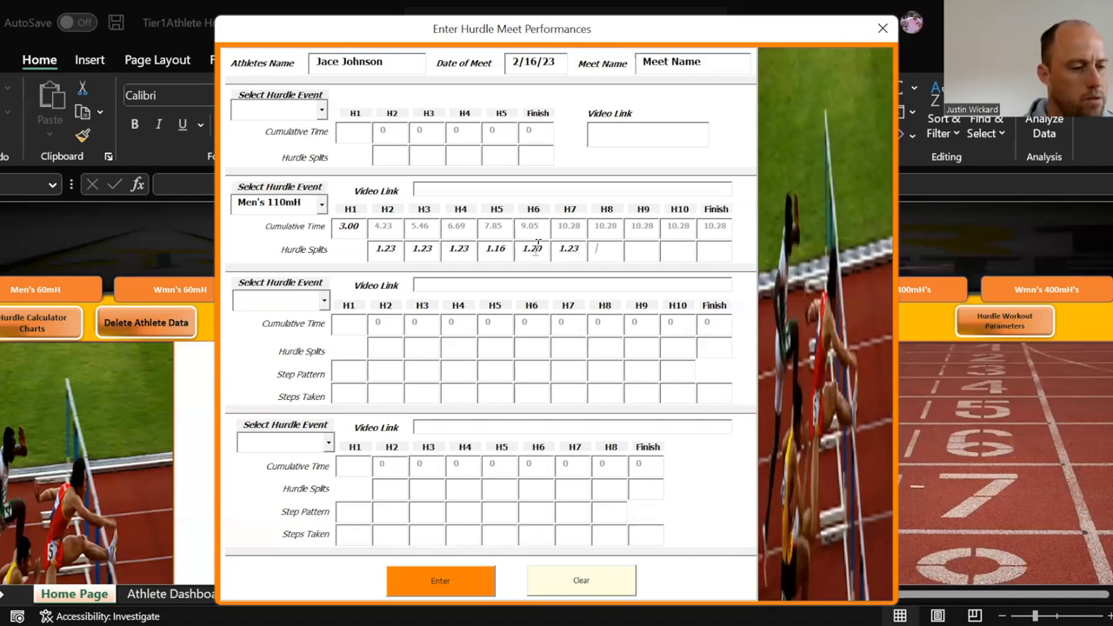
{"action": "type", "text": "1.16"}
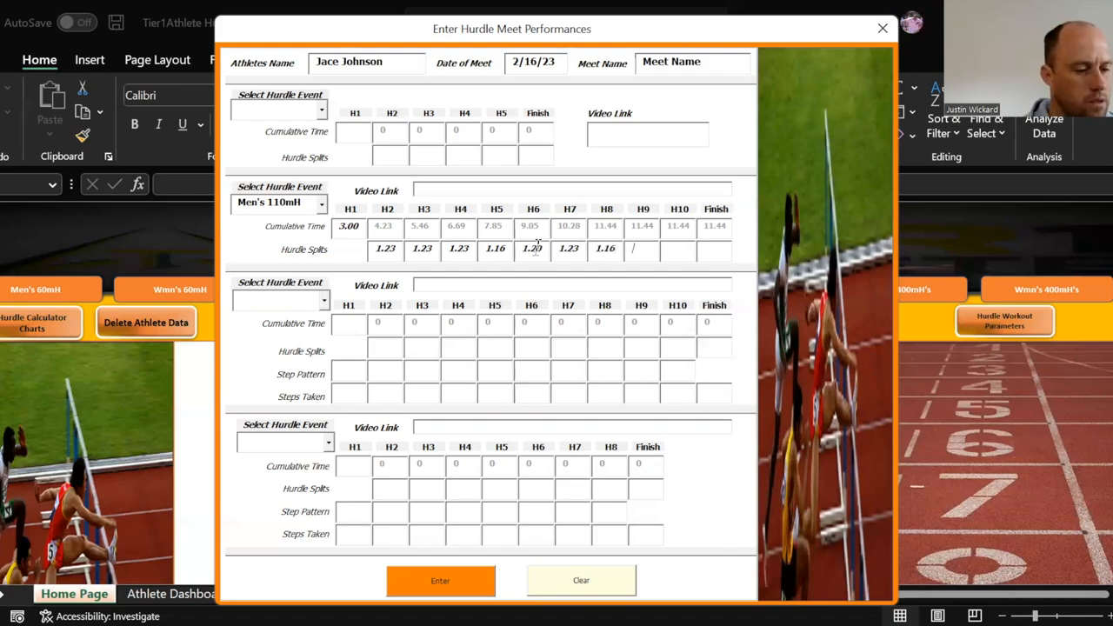
{"action": "type", "text": "1.20"}
{"action": "left_click", "coordinate": [678, 249]}
{"action": "type", "text": "1.23"}
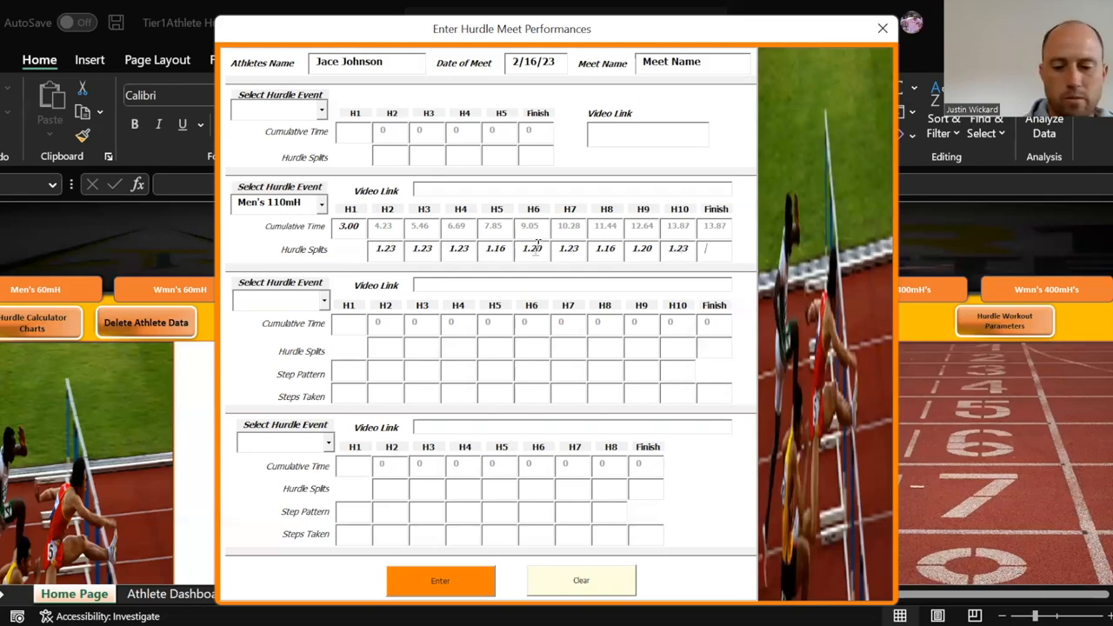
{"action": "type", "text": "1.53"}
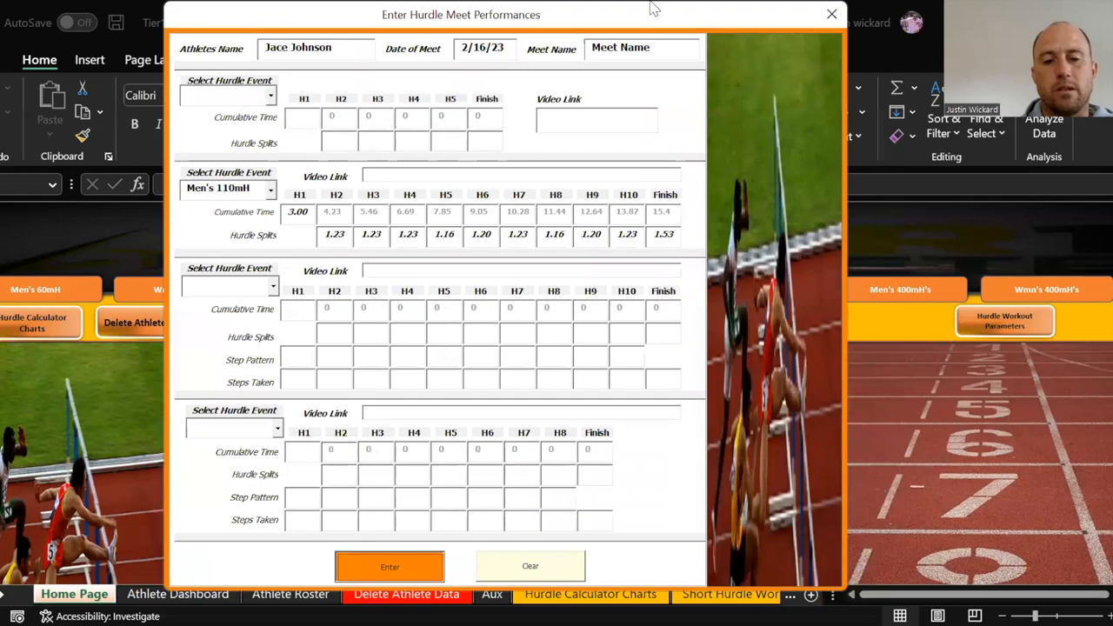
Save the meet performance, confirm the Saved message and close the entry form
{"action": "left_click", "coordinate": [389, 567]}
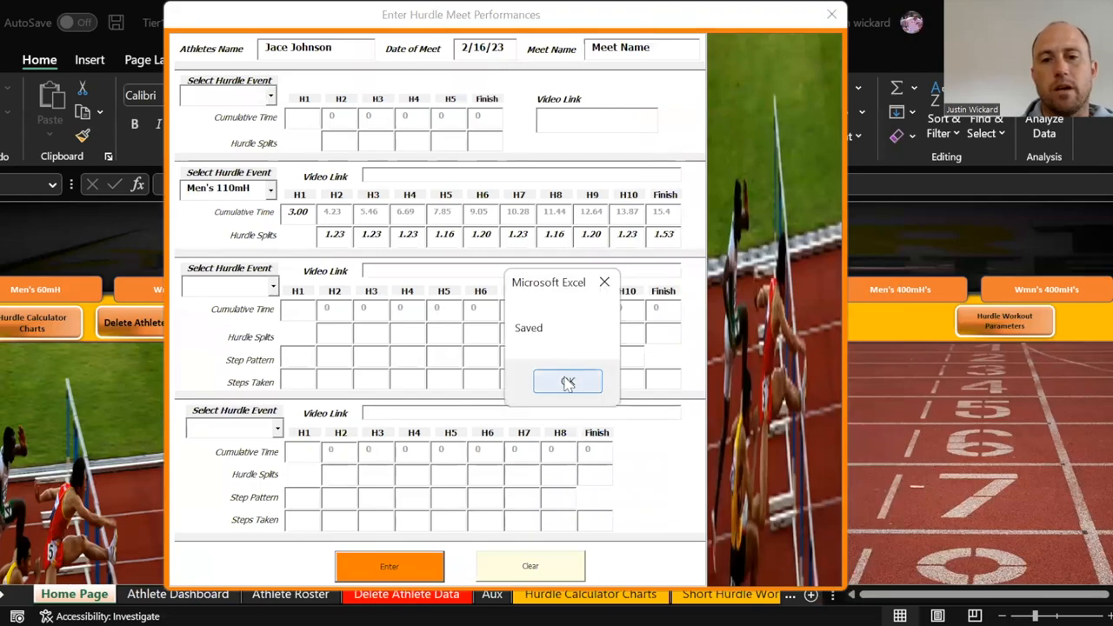
{"action": "left_click", "coordinate": [567, 382]}
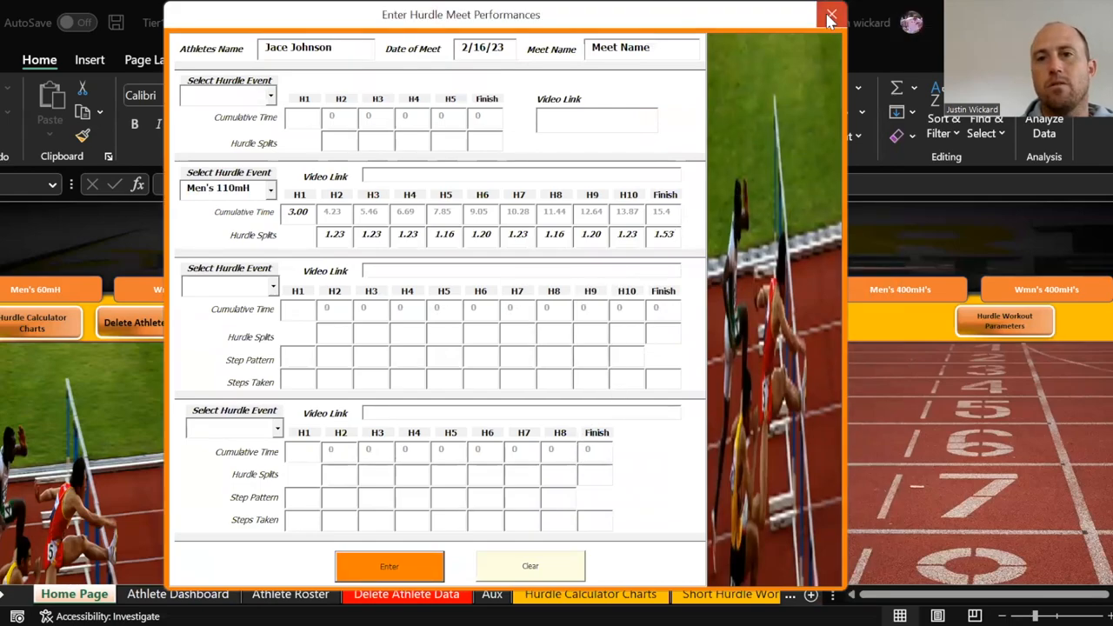
{"action": "left_click", "coordinate": [831, 16]}
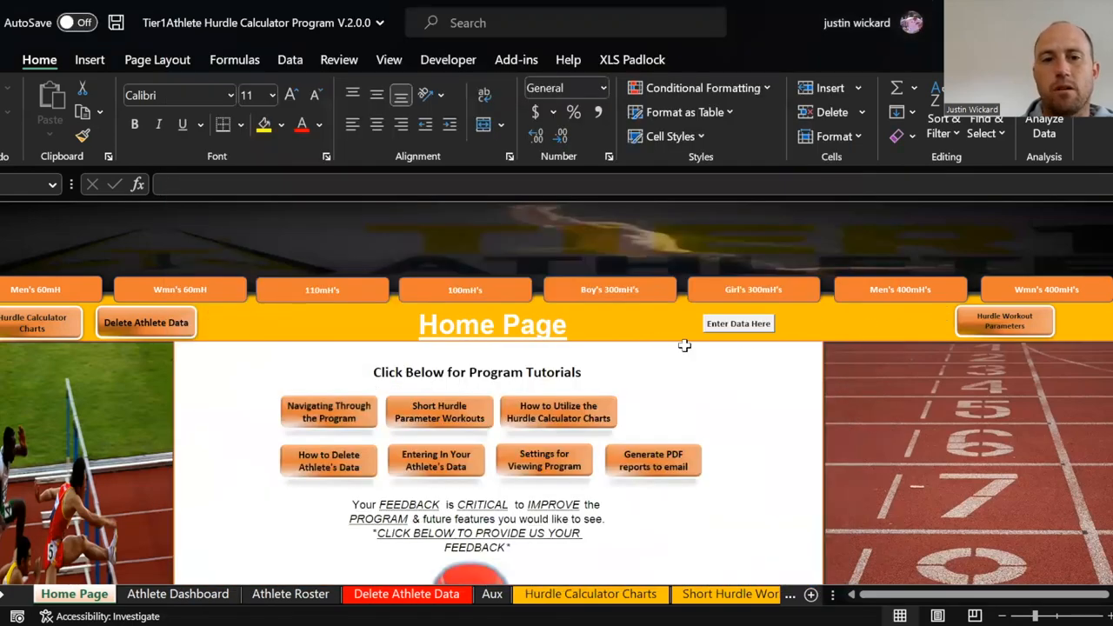
{"action": "mouse_move", "coordinate": [321, 289]}
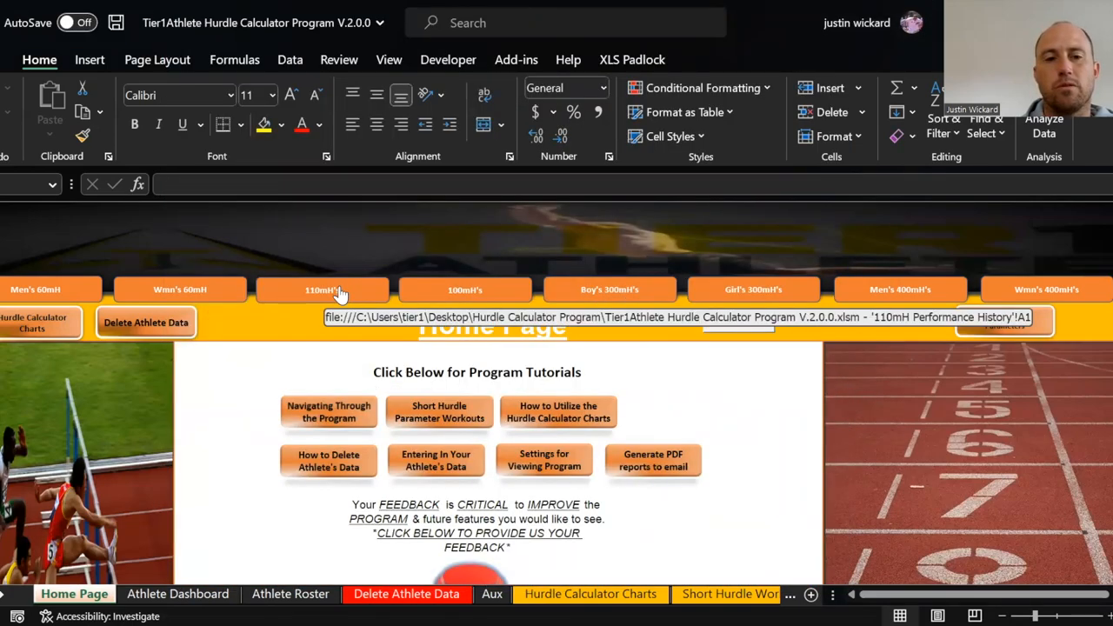
{"action": "left_click", "coordinate": [323, 289]}
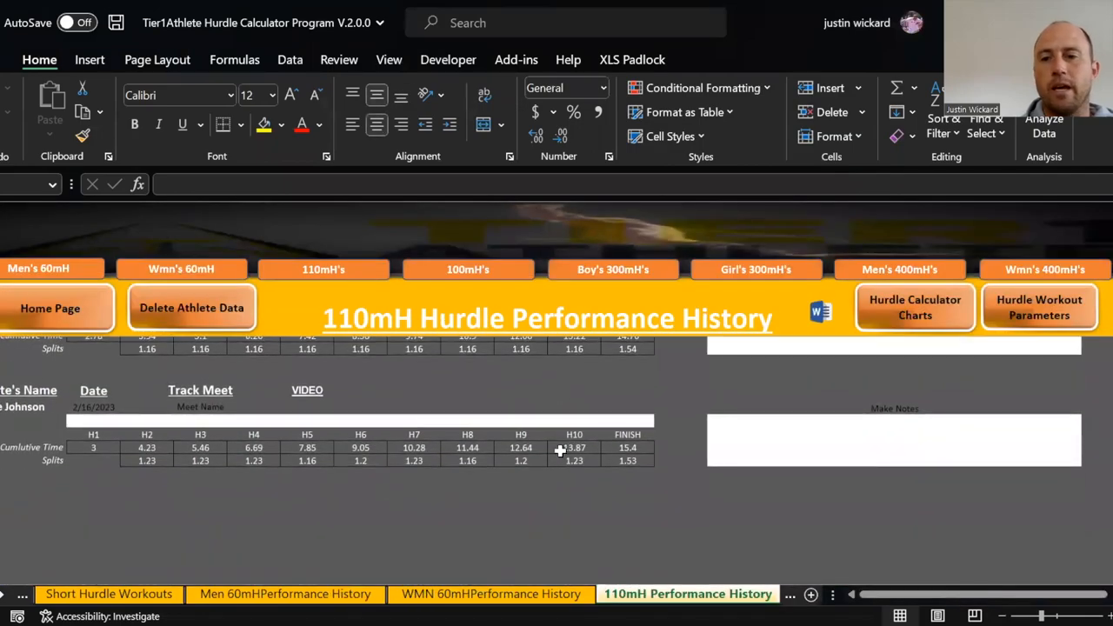
{"action": "mouse_move", "coordinate": [845, 432]}
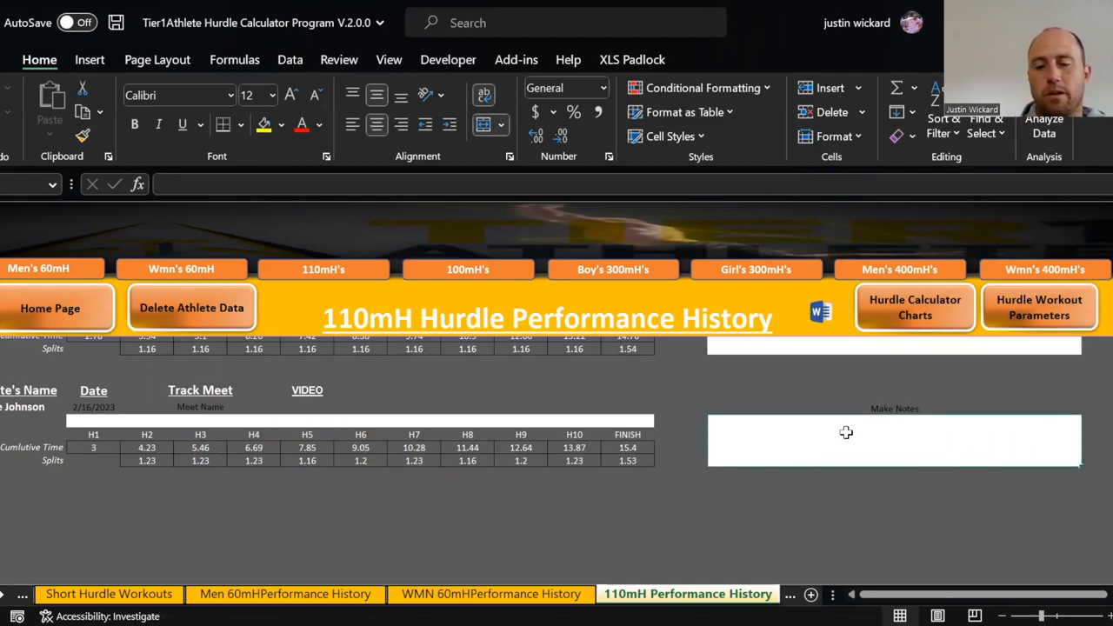
{"action": "type", "text": ",d;lknd;lkn;lkd"}
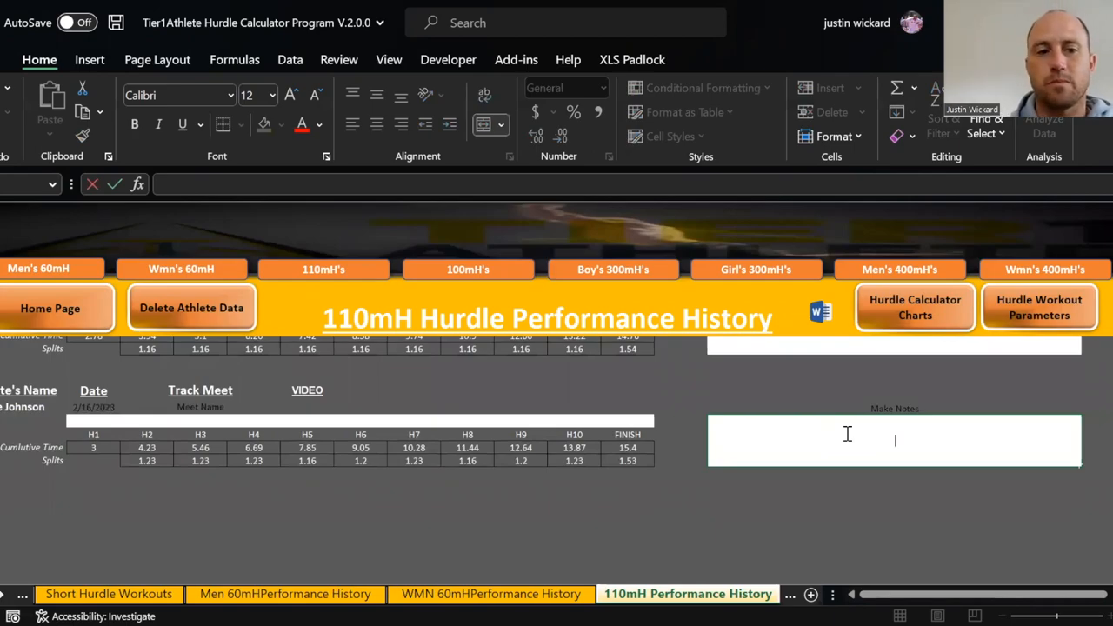
{"action": "mouse_move", "coordinate": [1070, 338]}
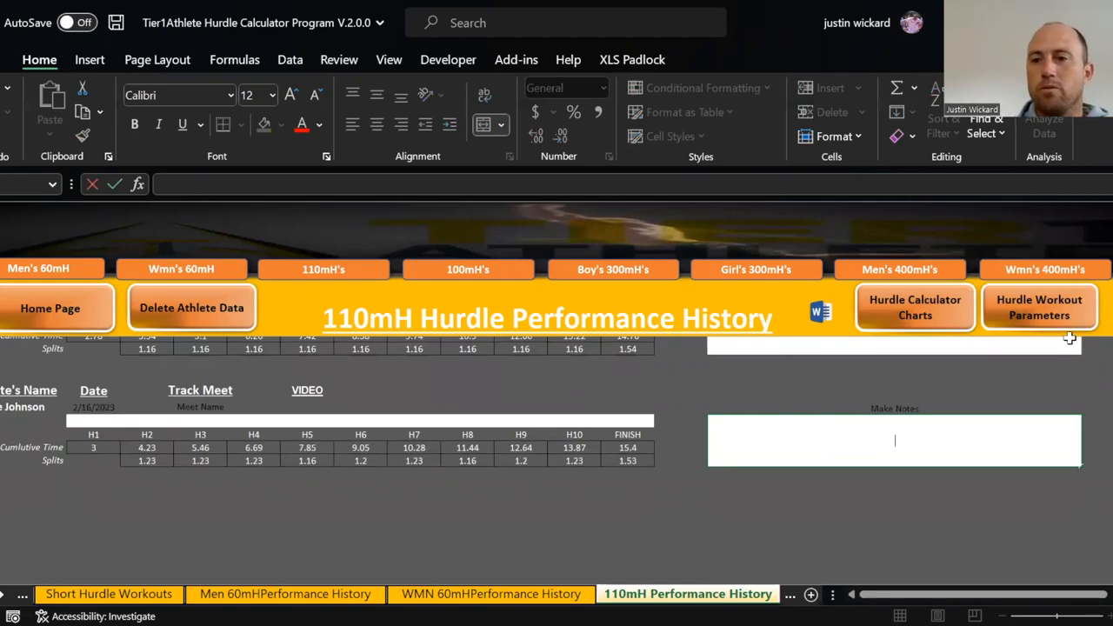
{"action": "left_click", "coordinate": [915, 307]}
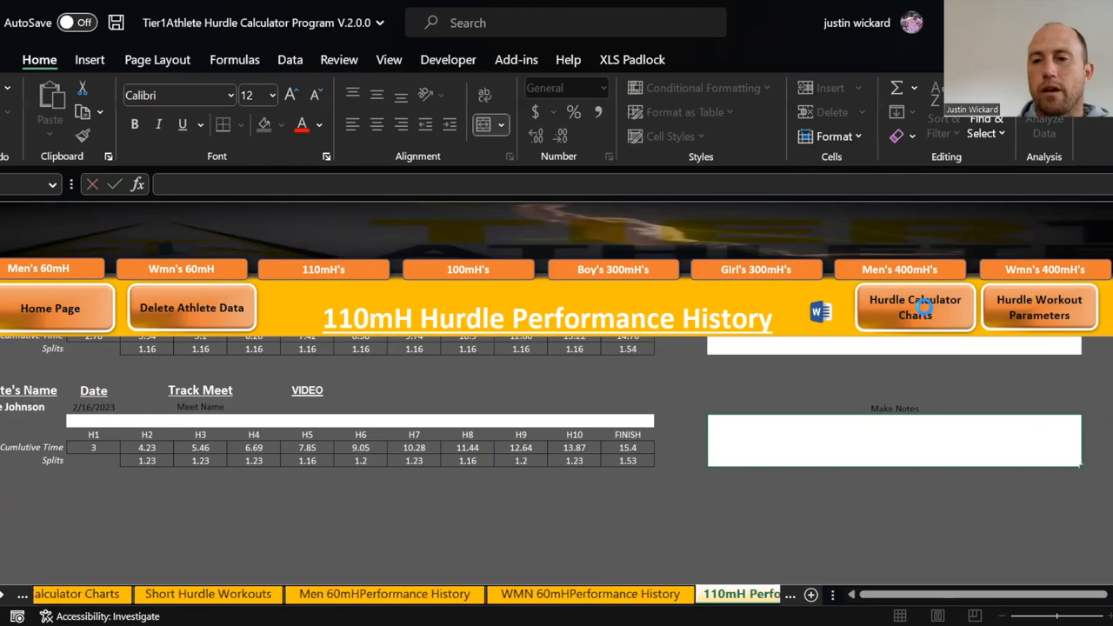
In Hurdle Calculator Charts, enter a 14.90-second 110mH target time to recalculate touchdown splits
{"action": "left_click", "coordinate": [915, 306]}
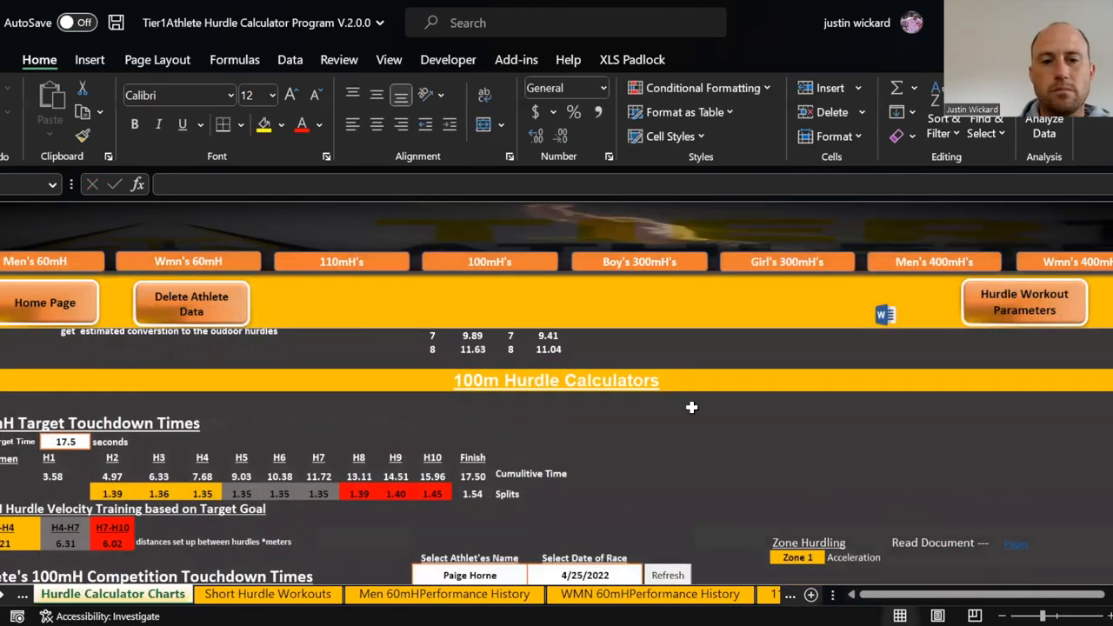
{"action": "scroll", "scroll_direction": "down", "scroll_amount": 3}
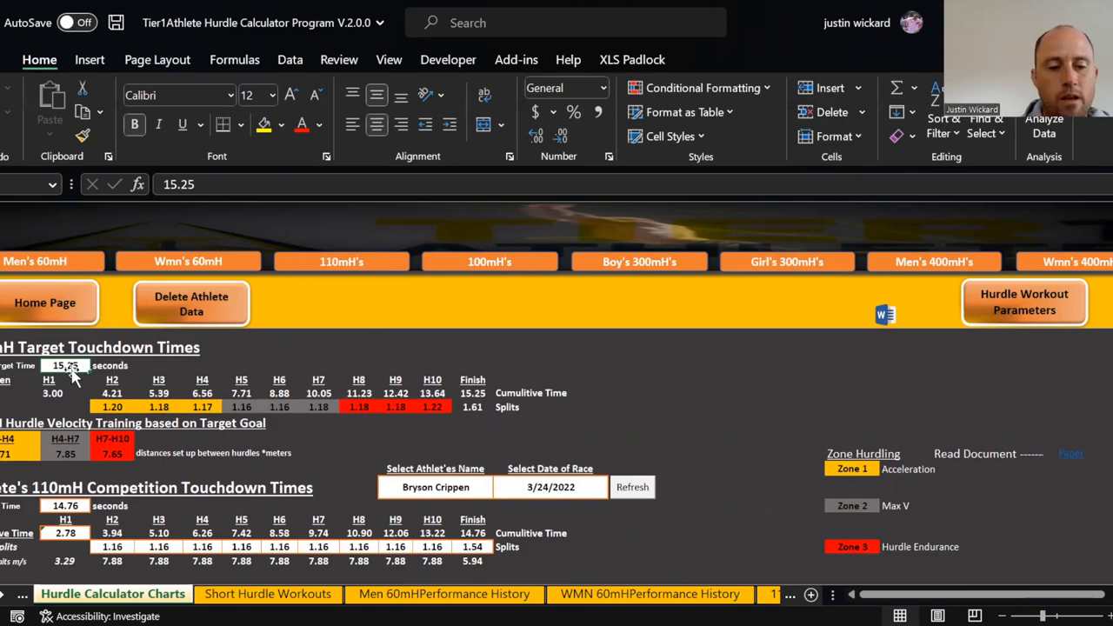
{"action": "type", "text": "14.90"}
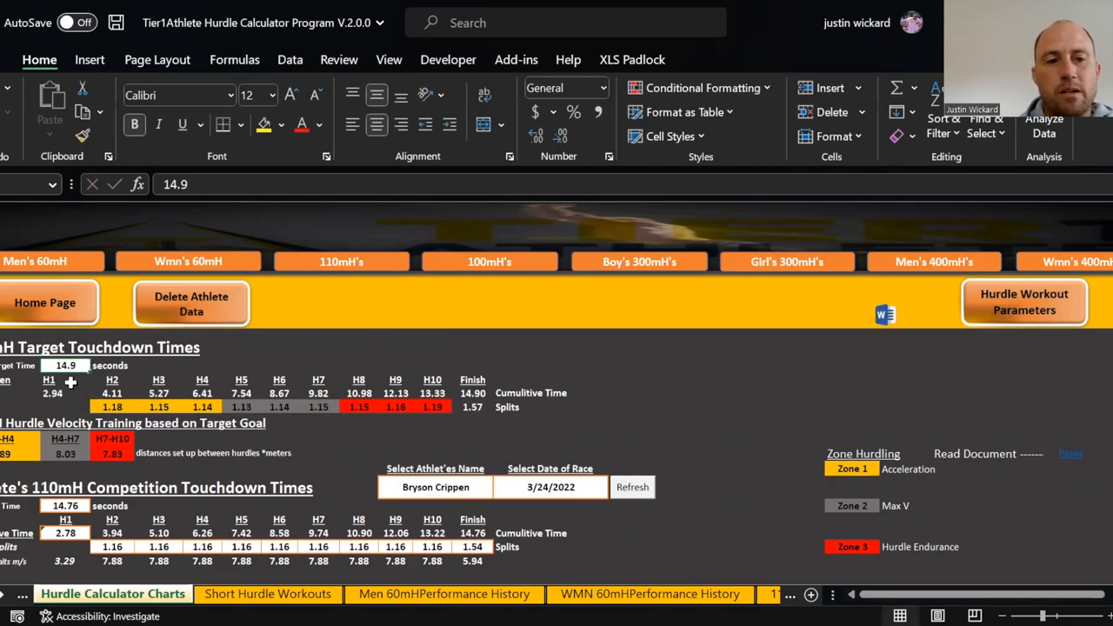
{"action": "mouse_move", "coordinate": [438, 407]}
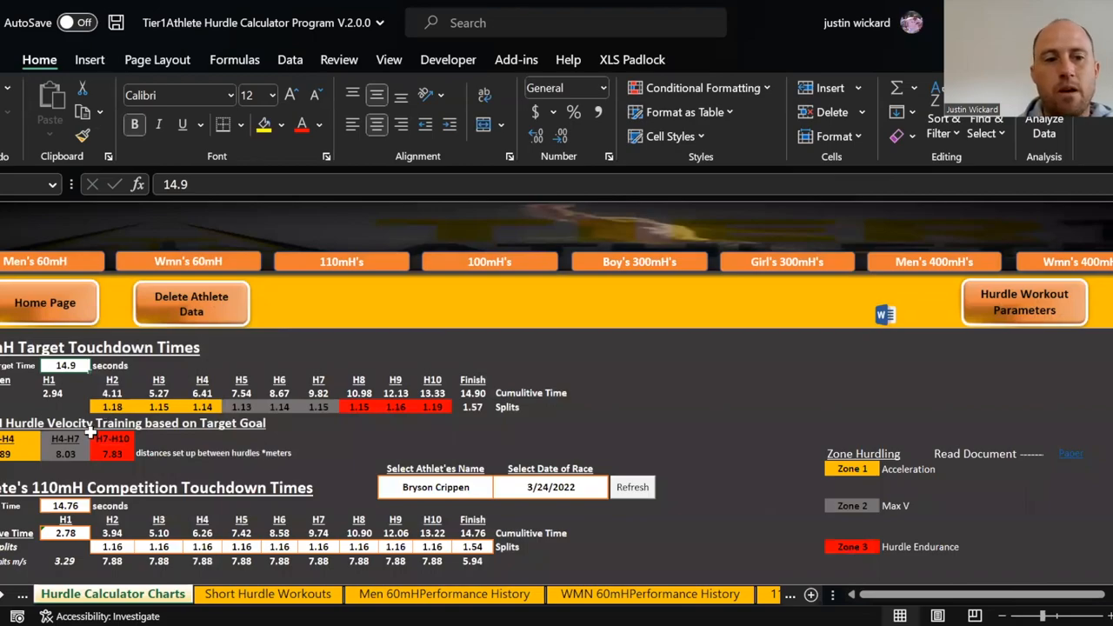
{"action": "mouse_move", "coordinate": [155, 463]}
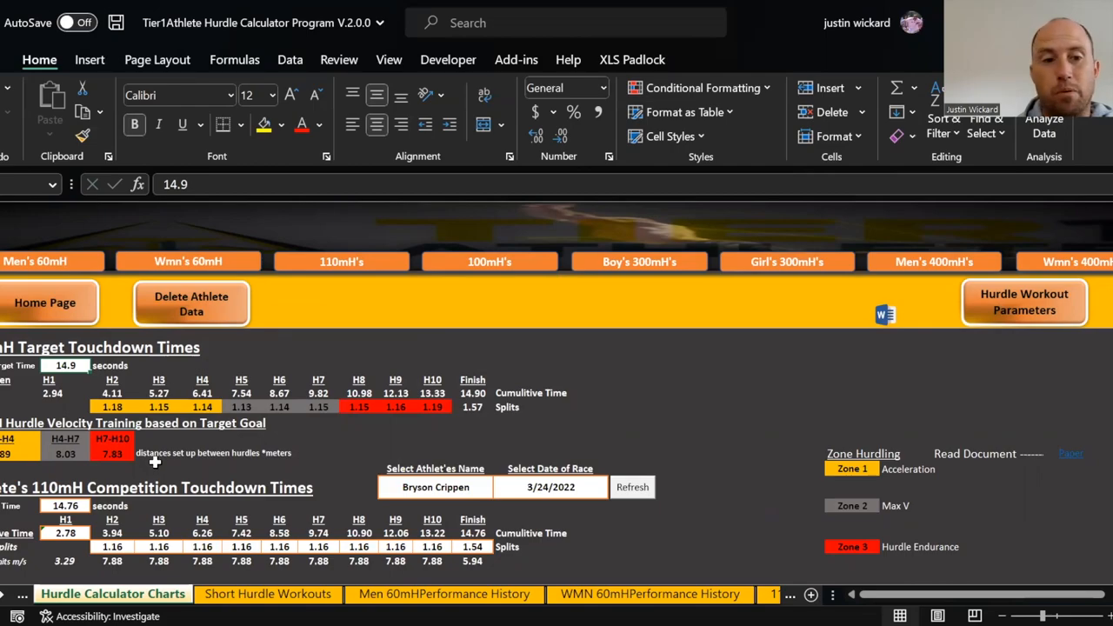
{"action": "mouse_move", "coordinate": [184, 411]}
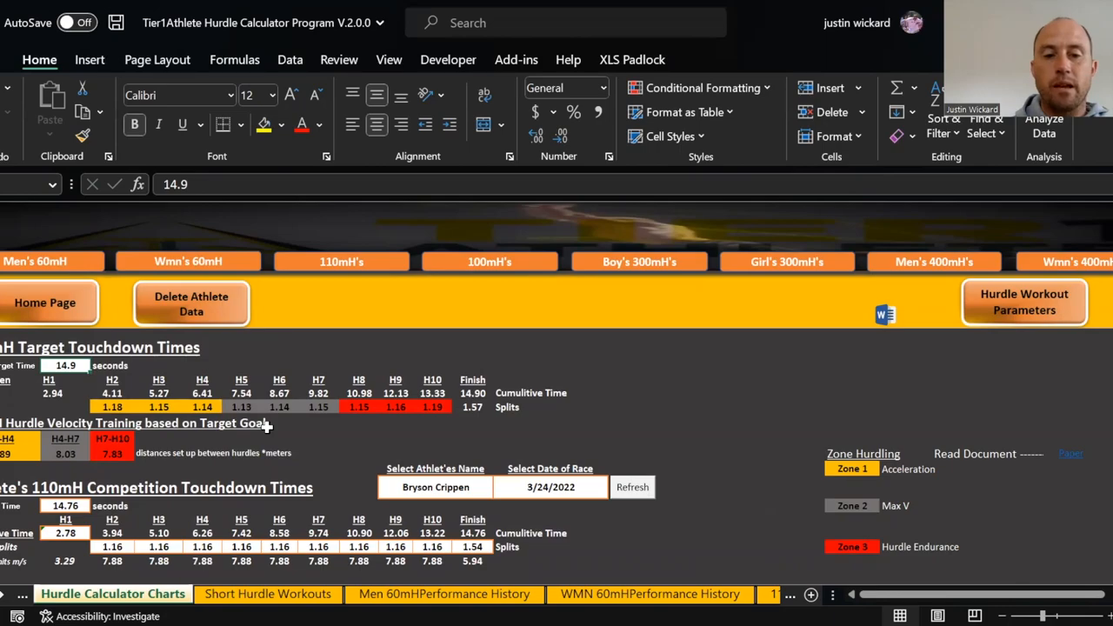
{"action": "scroll", "scroll_direction": "down", "scroll_amount": 3}
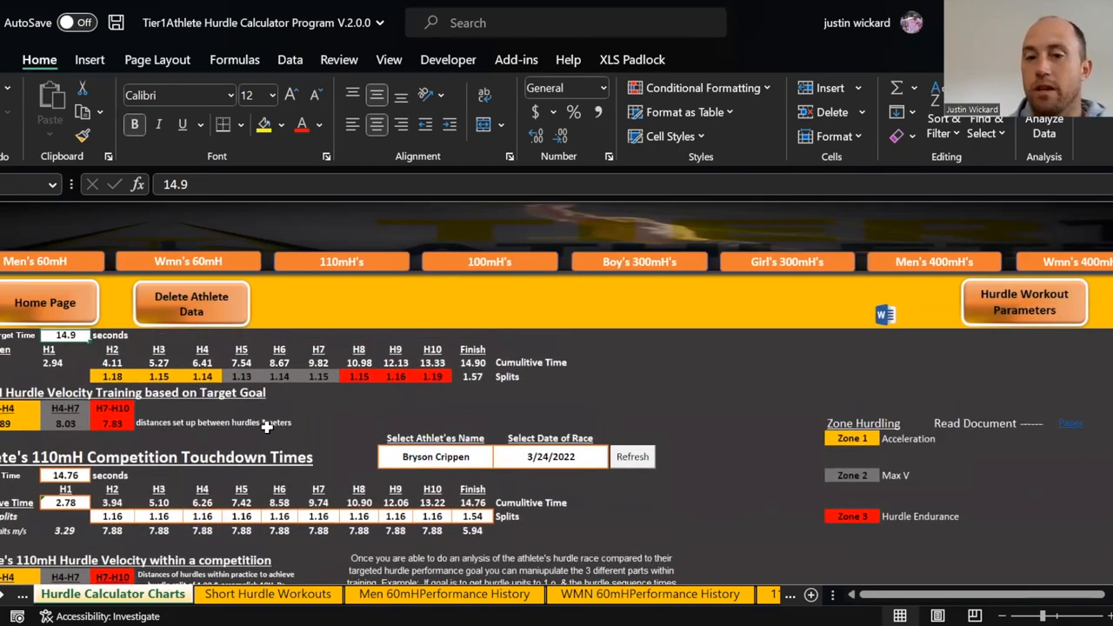
{"action": "left_click", "coordinate": [435, 455]}
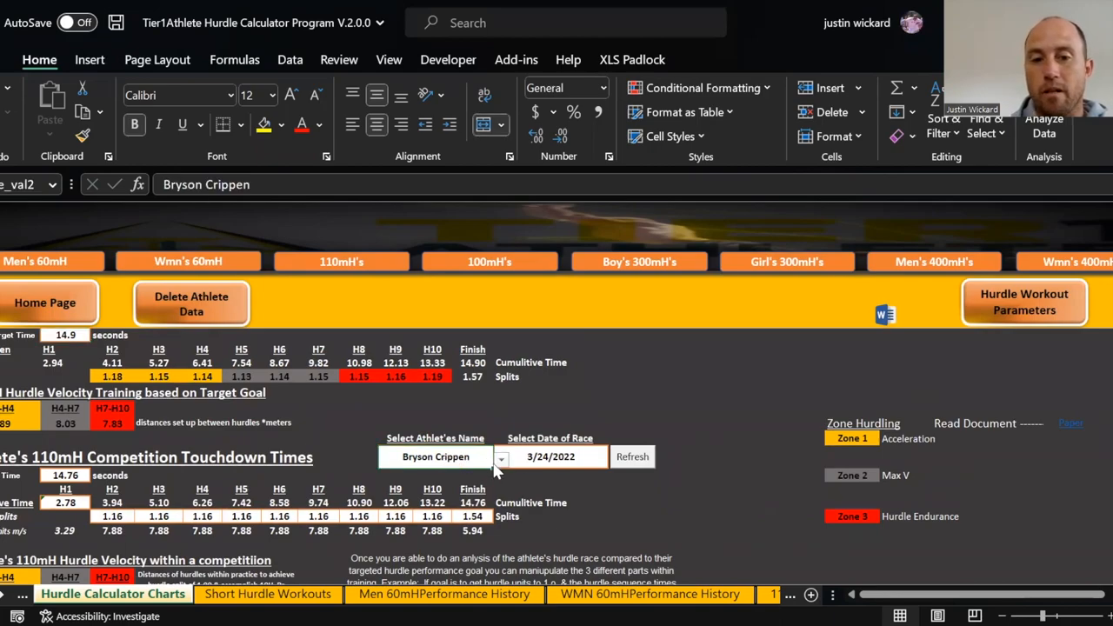
{"action": "left_click", "coordinate": [500, 455]}
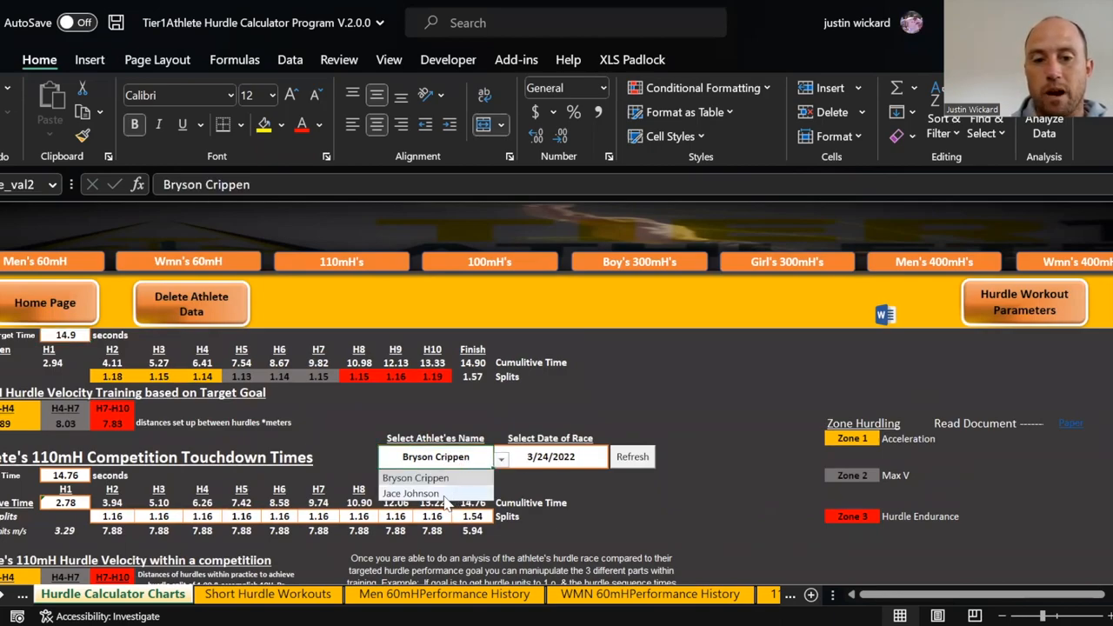
{"action": "left_click", "coordinate": [411, 492]}
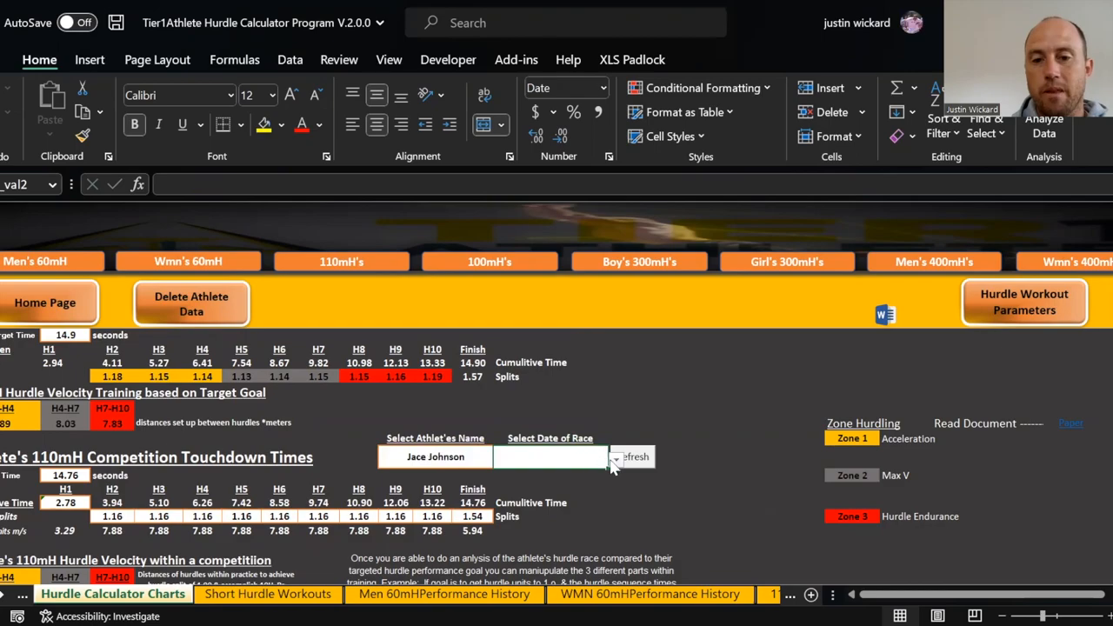
{"action": "left_click", "coordinate": [616, 456]}
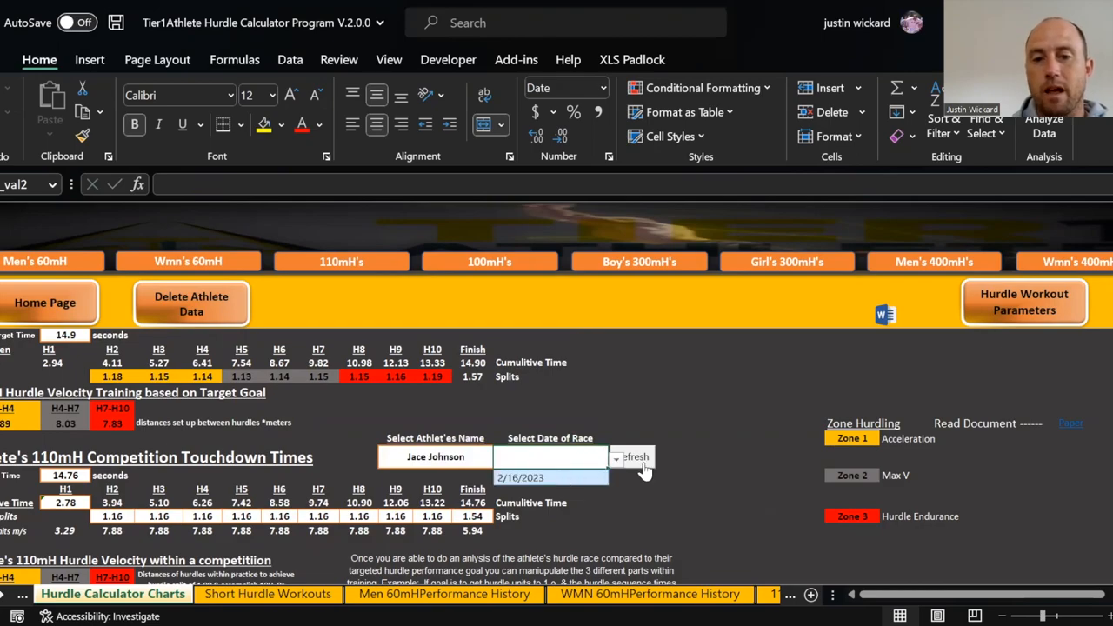
{"action": "left_click", "coordinate": [633, 443]}
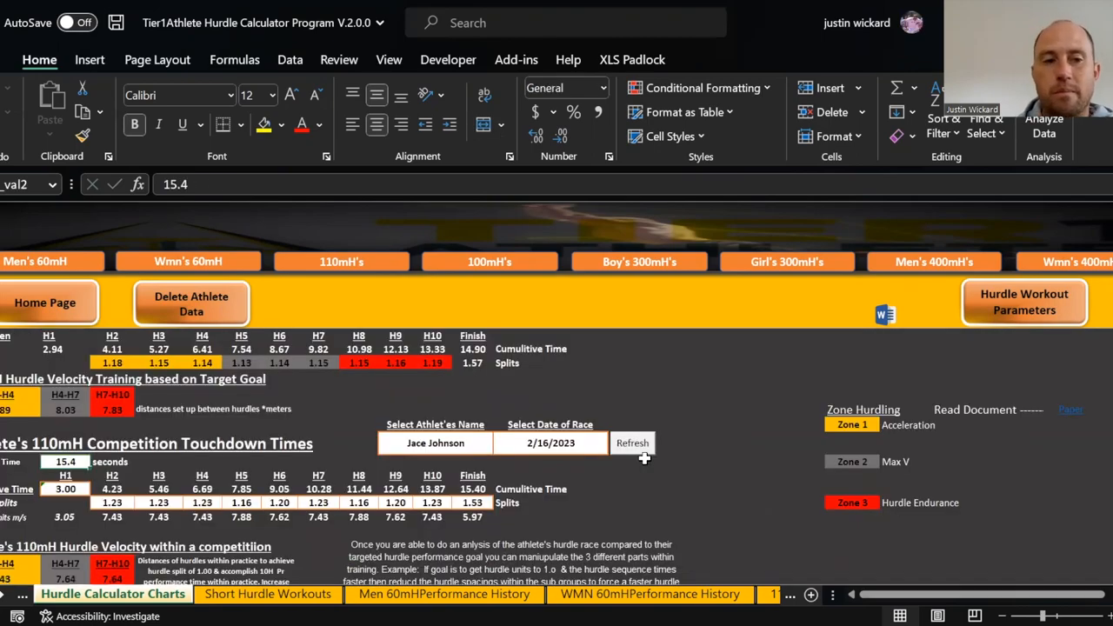
{"action": "scroll", "scroll_direction": "down", "scroll_amount": 3}
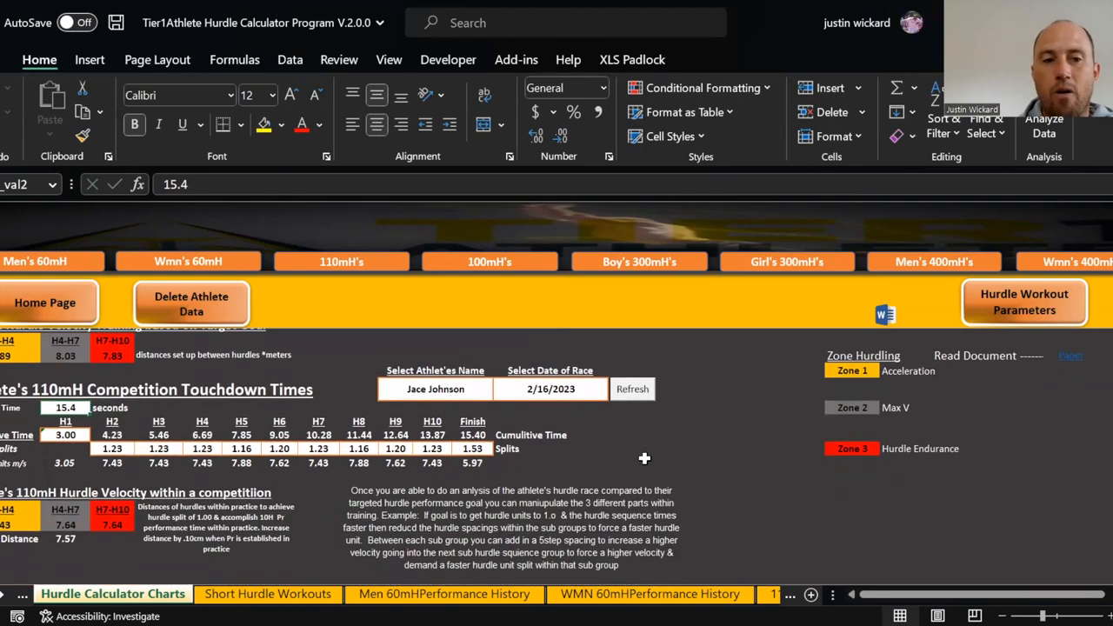
{"action": "scroll", "scroll_direction": "up", "scroll_amount": 3}
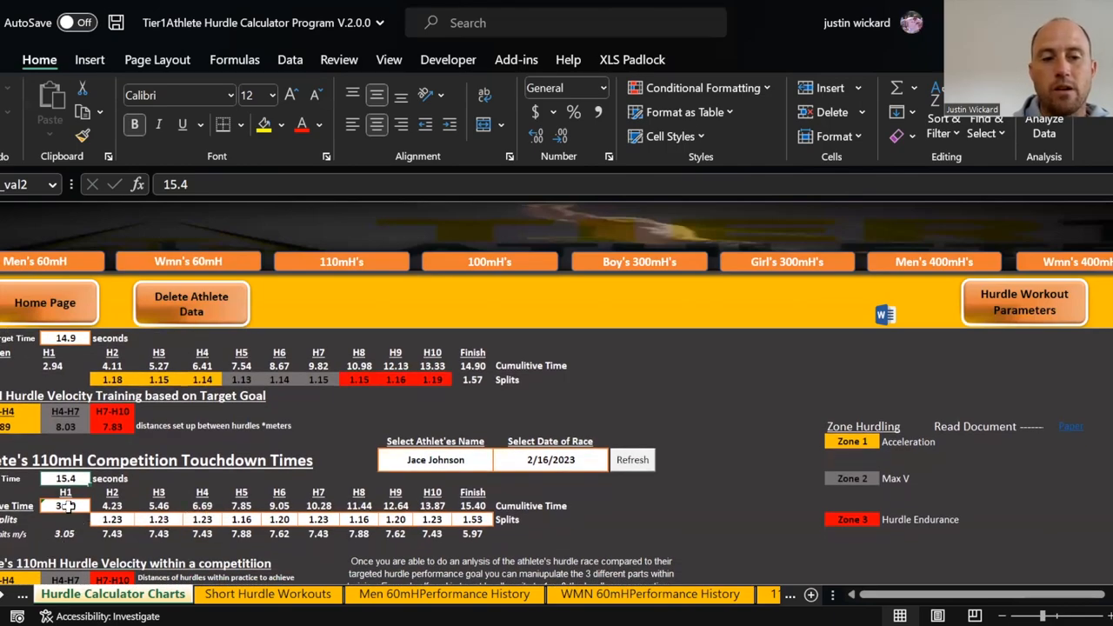
{"action": "left_click", "coordinate": [66, 505]}
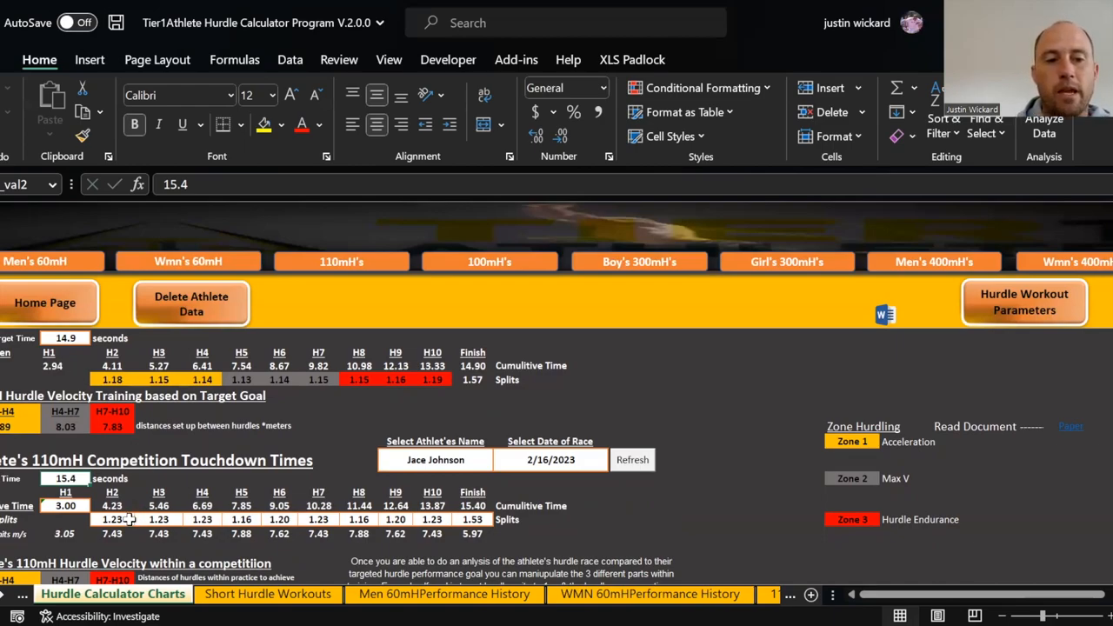
{"action": "mouse_move", "coordinate": [128, 376]}
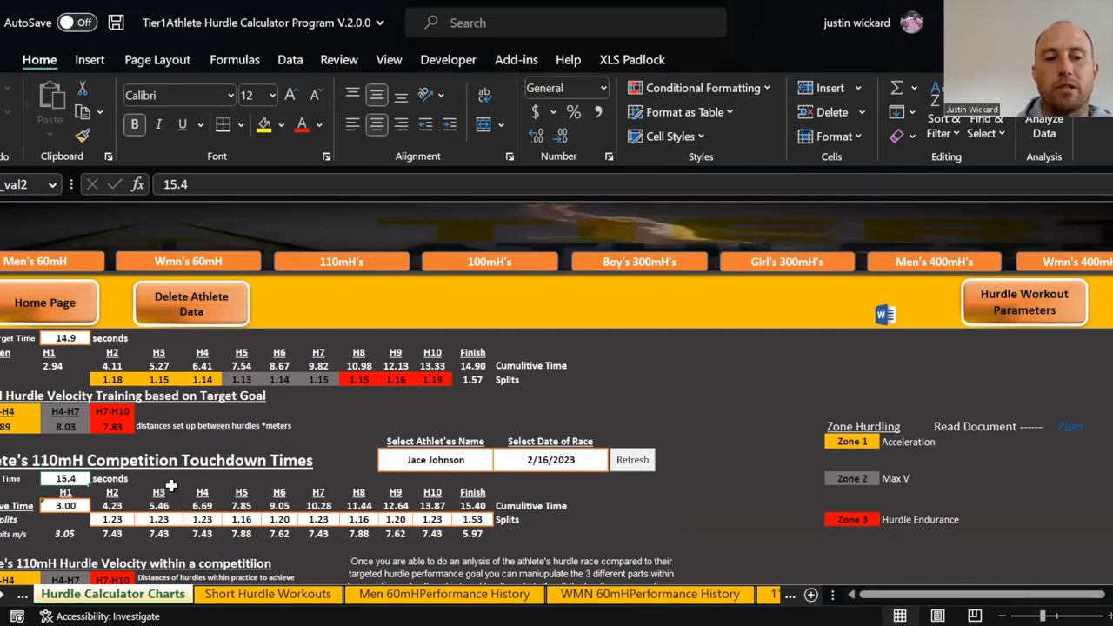
{"action": "mouse_move", "coordinate": [171, 364]}
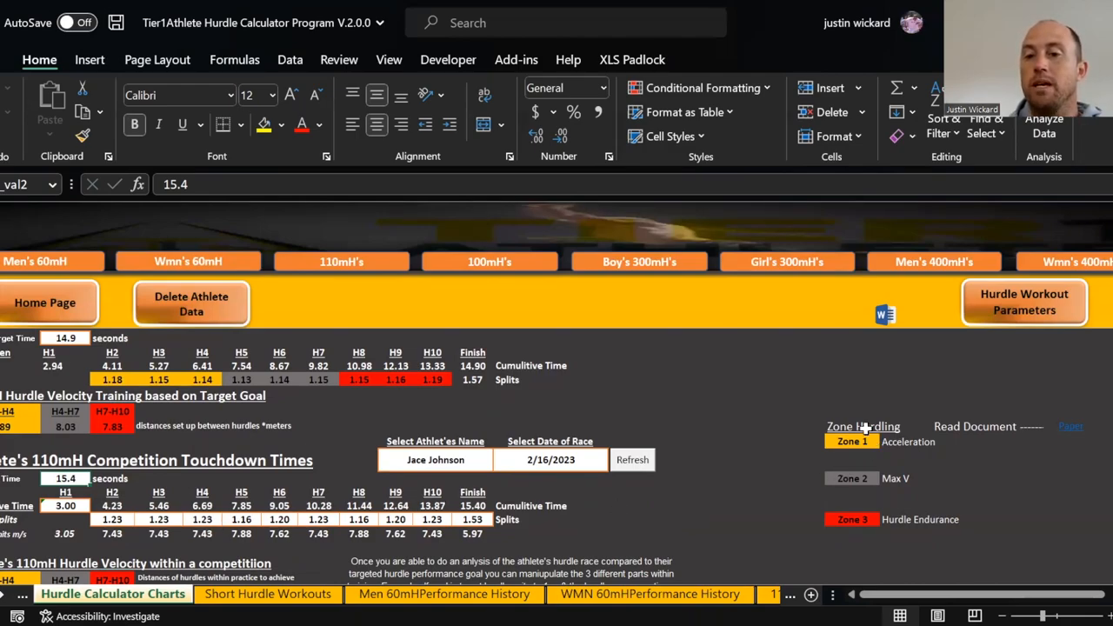
{"action": "mouse_move", "coordinate": [864, 393]}
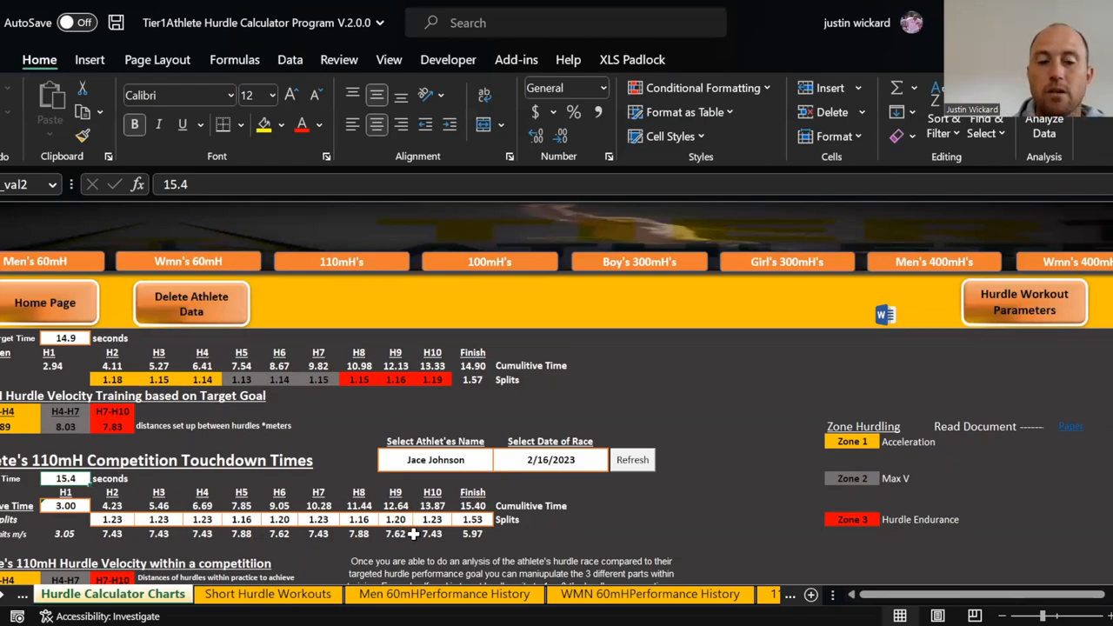
{"action": "scroll", "scroll_direction": "down", "scroll_amount": 3}
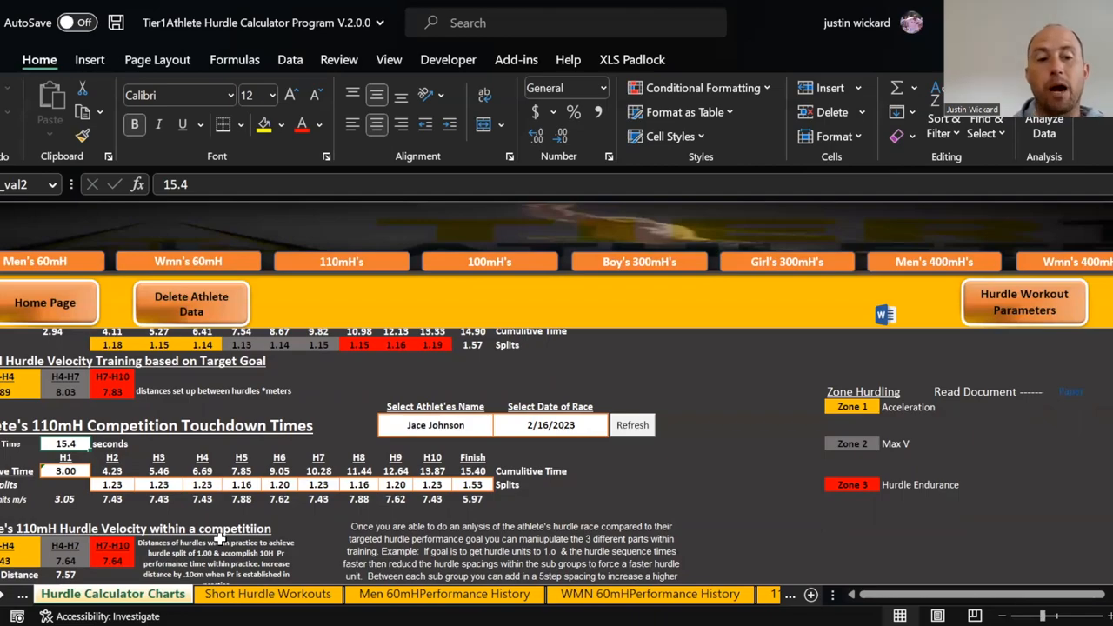
{"action": "mouse_move", "coordinate": [94, 463]}
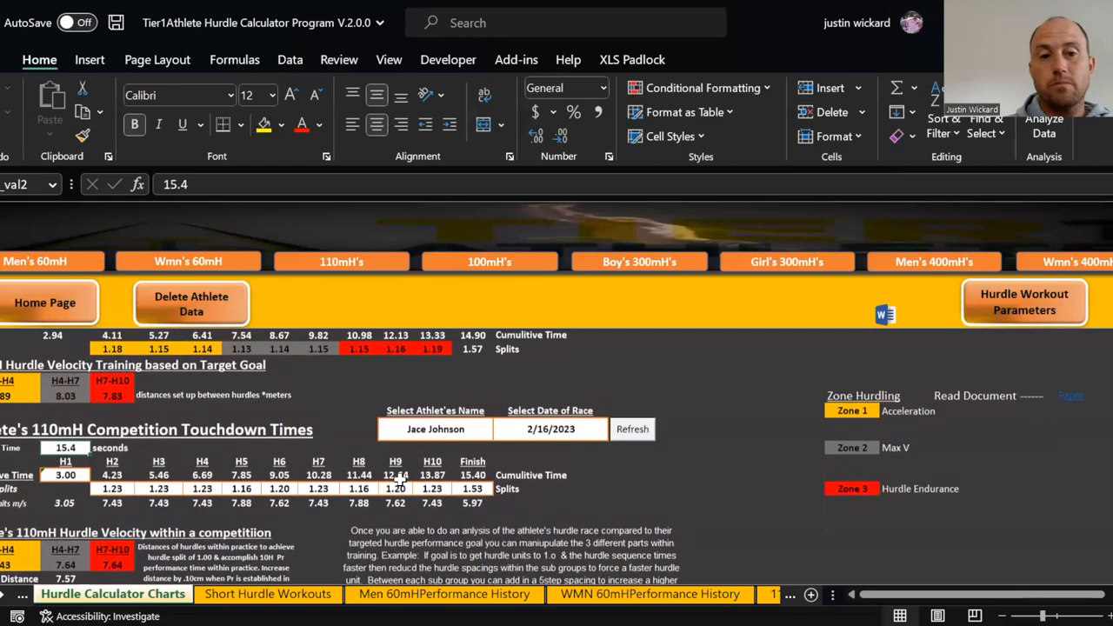
{"action": "scroll", "scroll_direction": "up", "scroll_amount": 3}
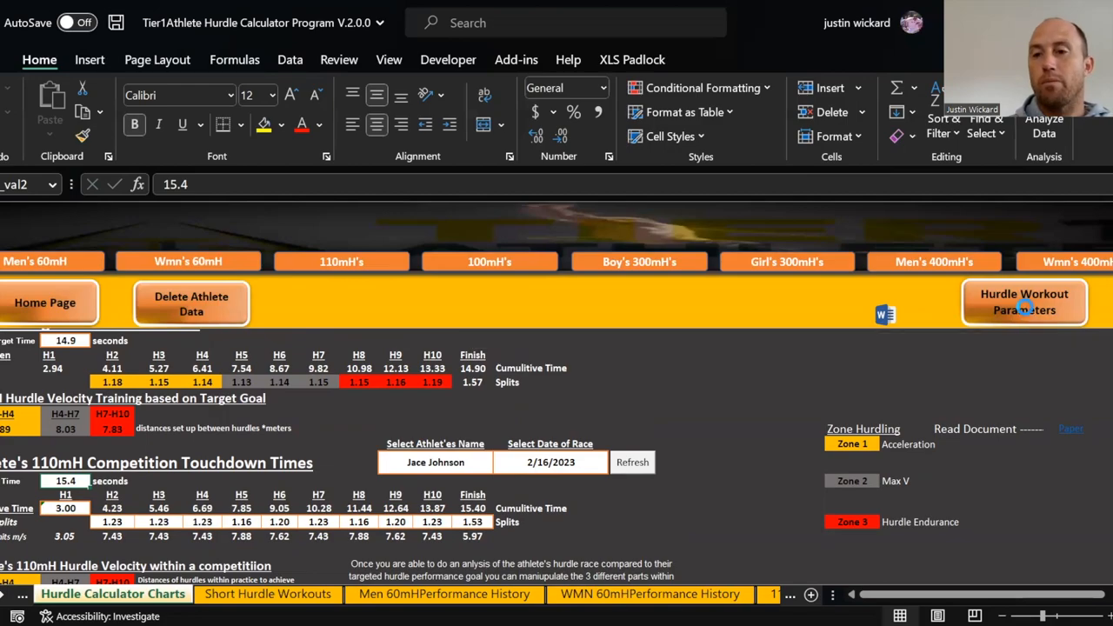
Enter a 14.90-second performance goal time on the Short Hurdle Workout Parameters sheet
{"action": "left_click", "coordinate": [267, 595]}
{"action": "type", "text": "18"}
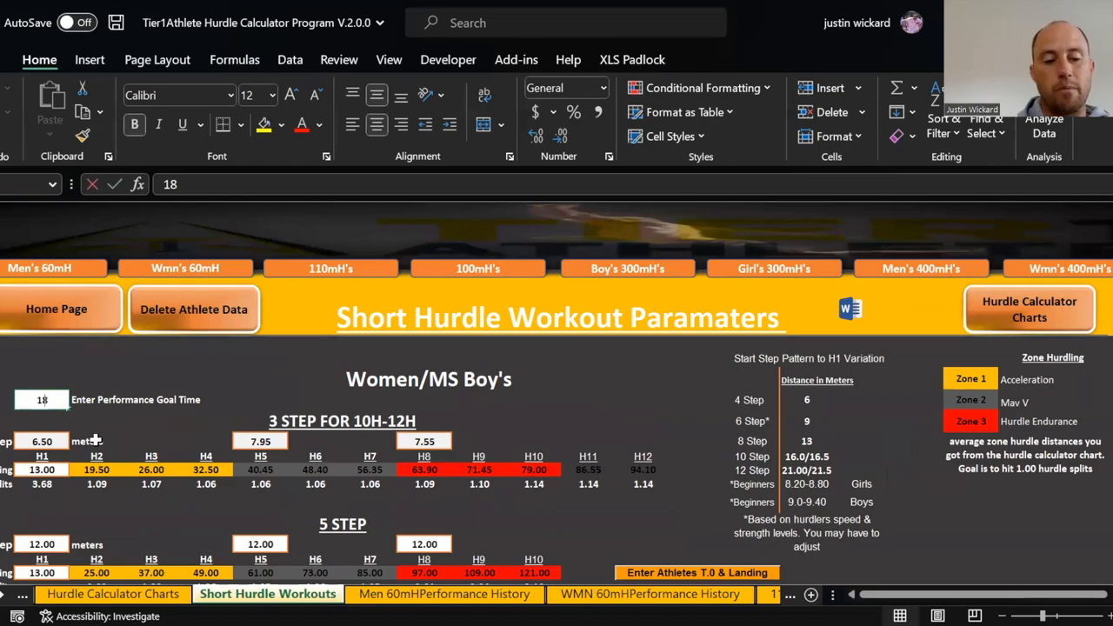
{"action": "type", "text": "14.90"}
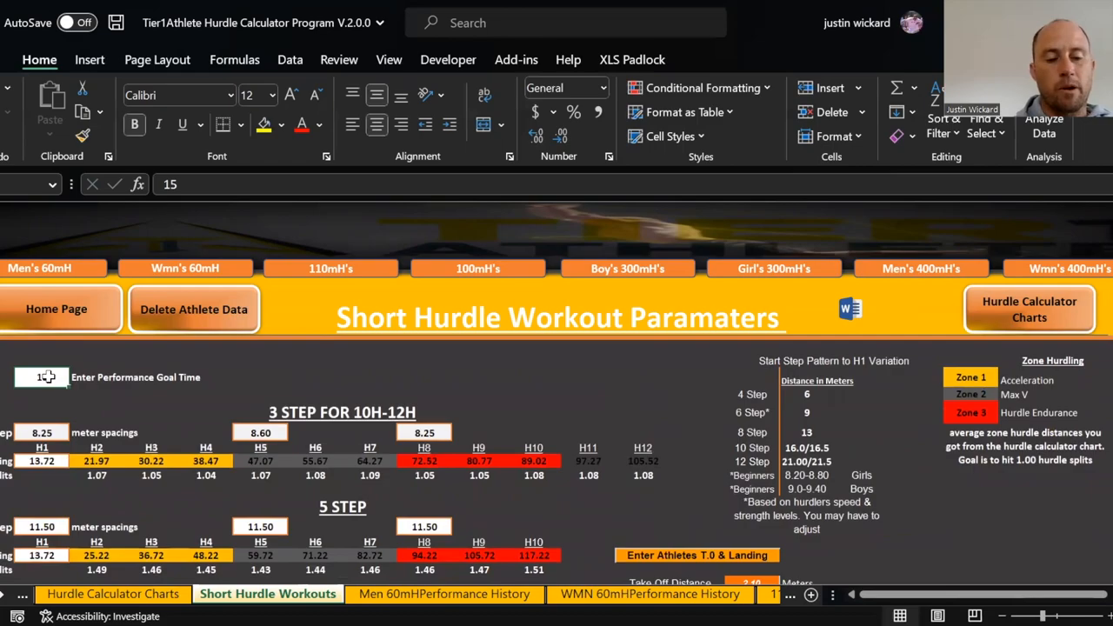
{"action": "type", "text": "14.90"}
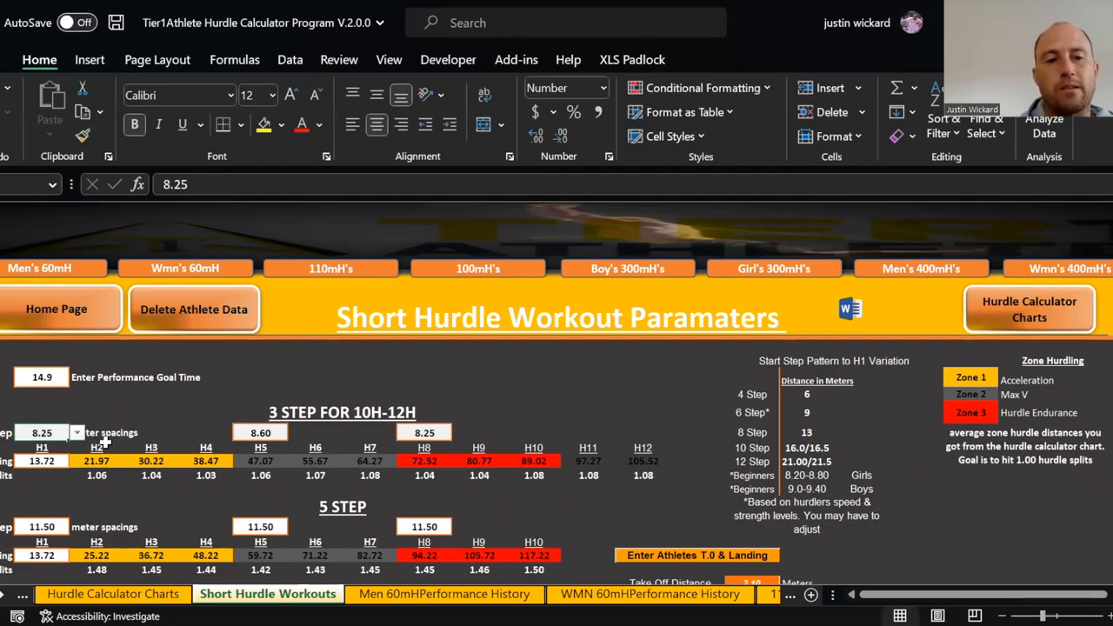
Try 8.25 meters from the dropdown for the H5–H7 middle-zone spacing
{"action": "left_click", "coordinate": [76, 431]}
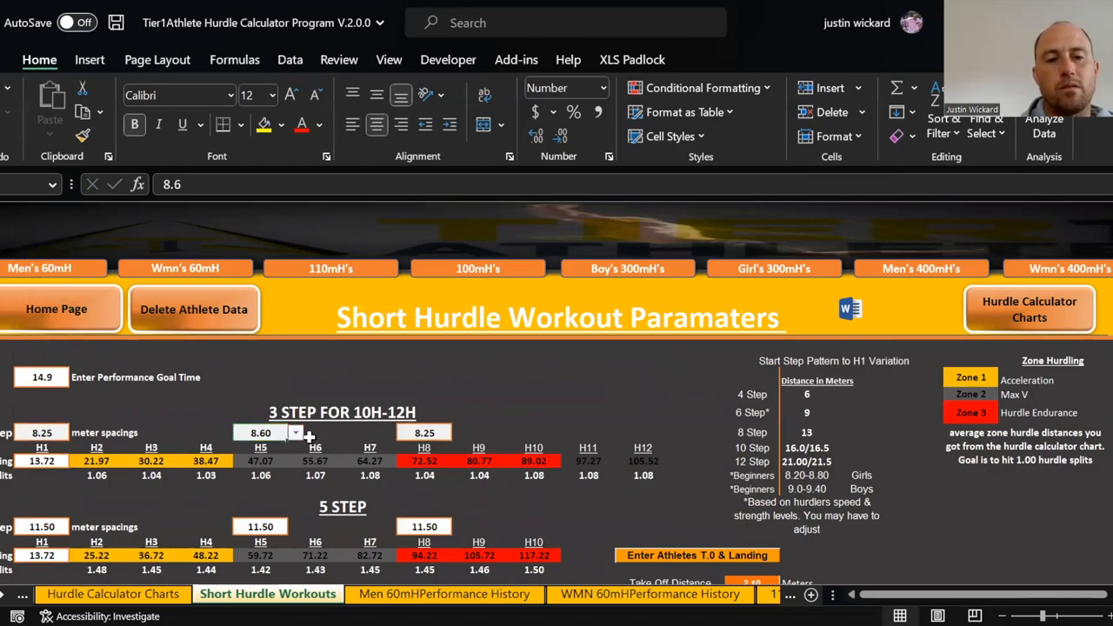
{"action": "left_click", "coordinate": [295, 433]}
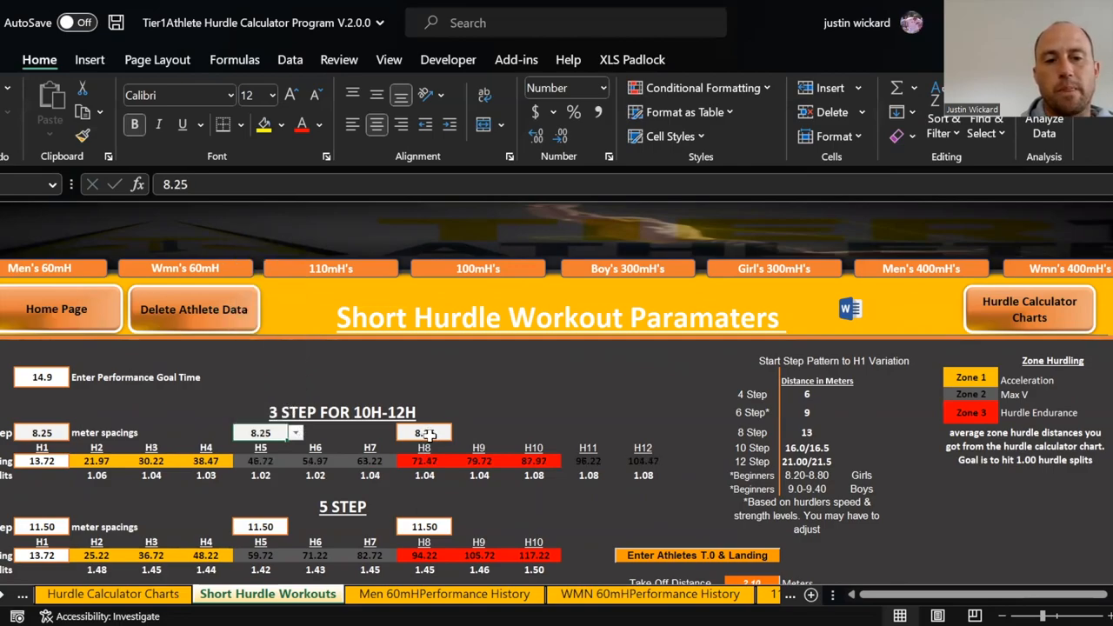
{"action": "left_click", "coordinate": [459, 431]}
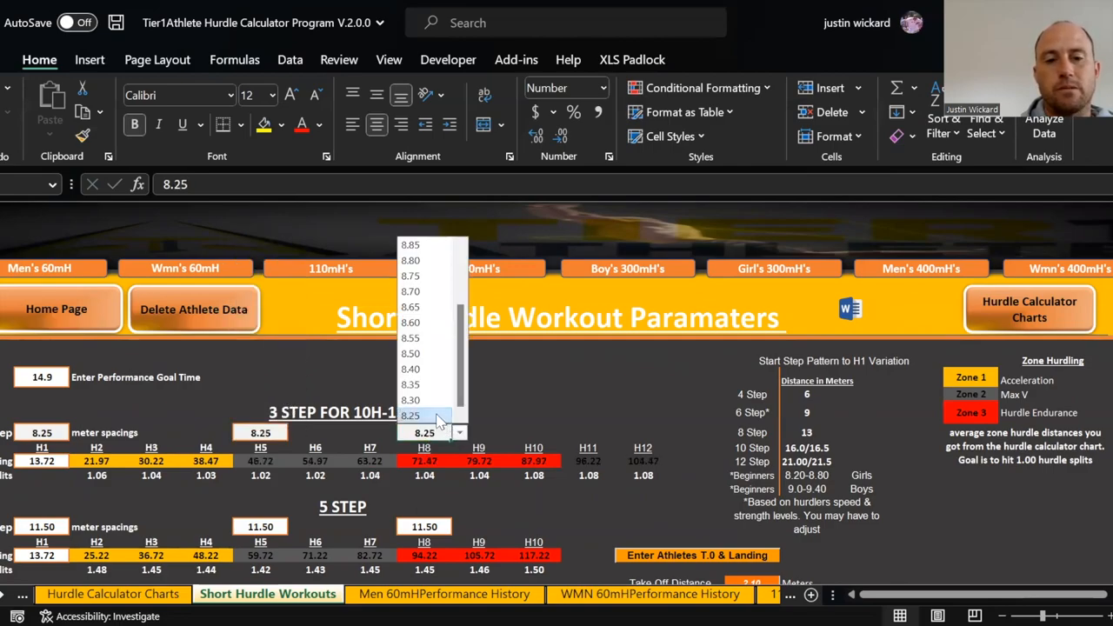
{"action": "left_click", "coordinate": [341, 412]}
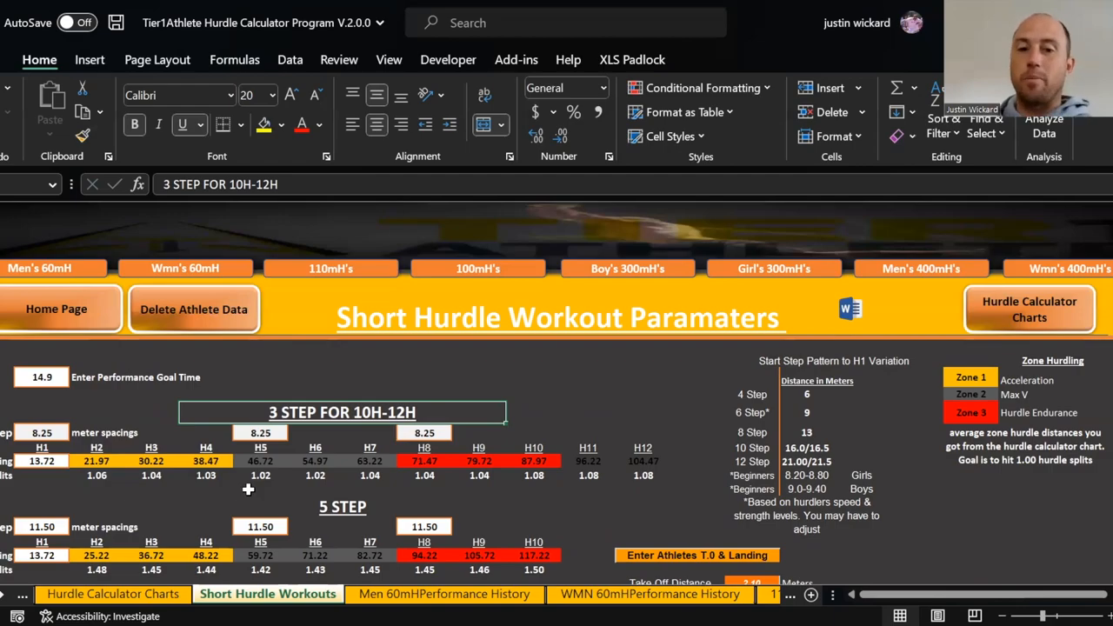
Settle the middle-zone 3-step spacing at 8.50 meters
{"action": "left_click", "coordinate": [425, 432]}
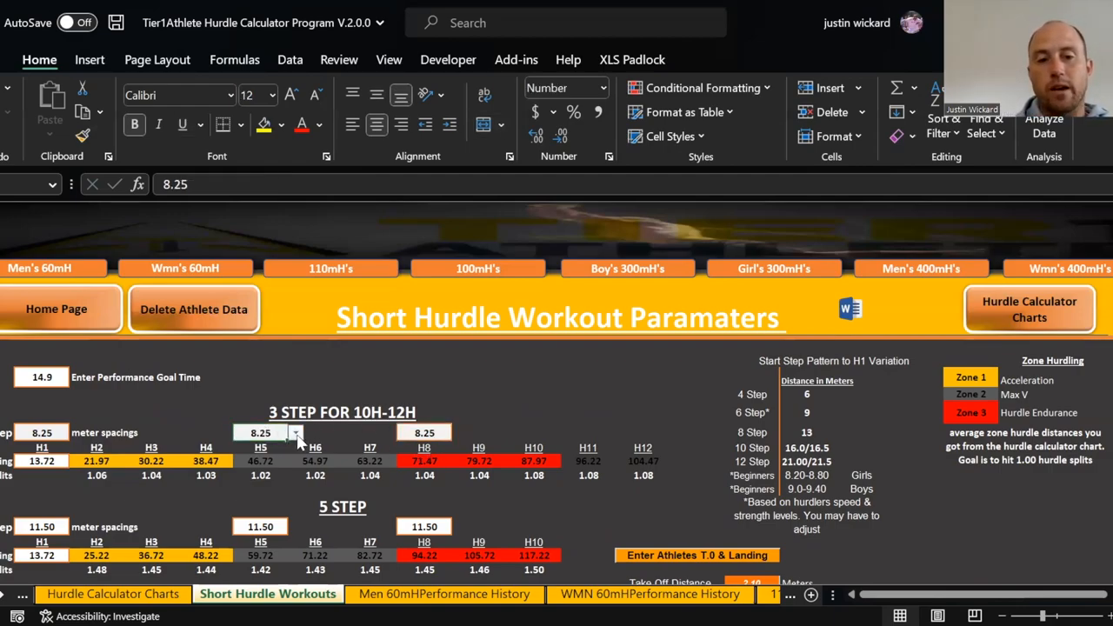
{"action": "left_click", "coordinate": [296, 432]}
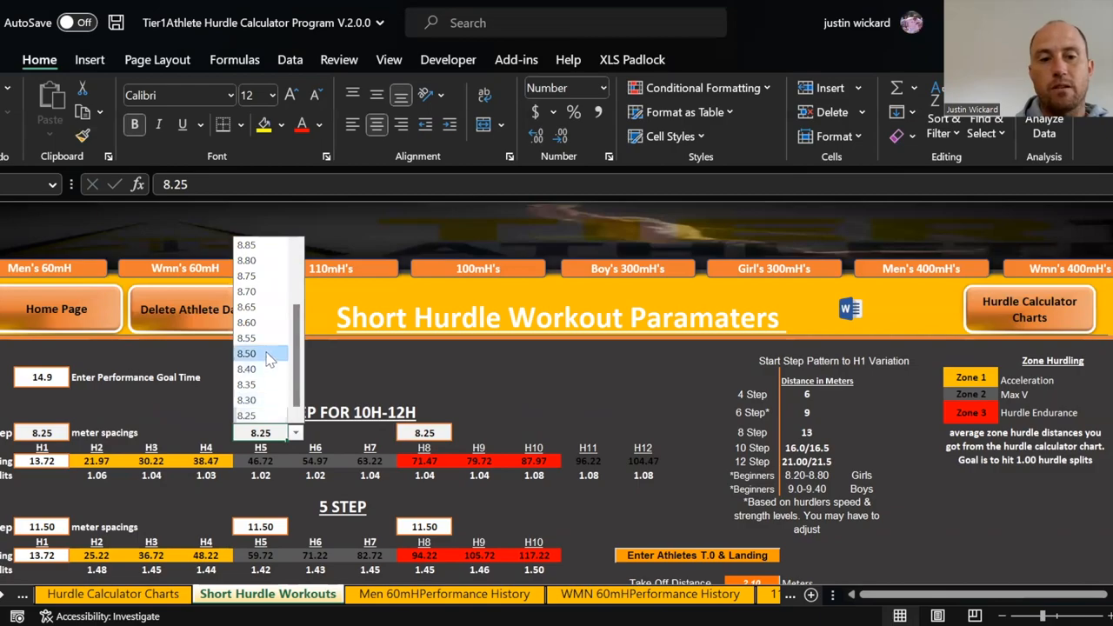
{"action": "left_click", "coordinate": [247, 353]}
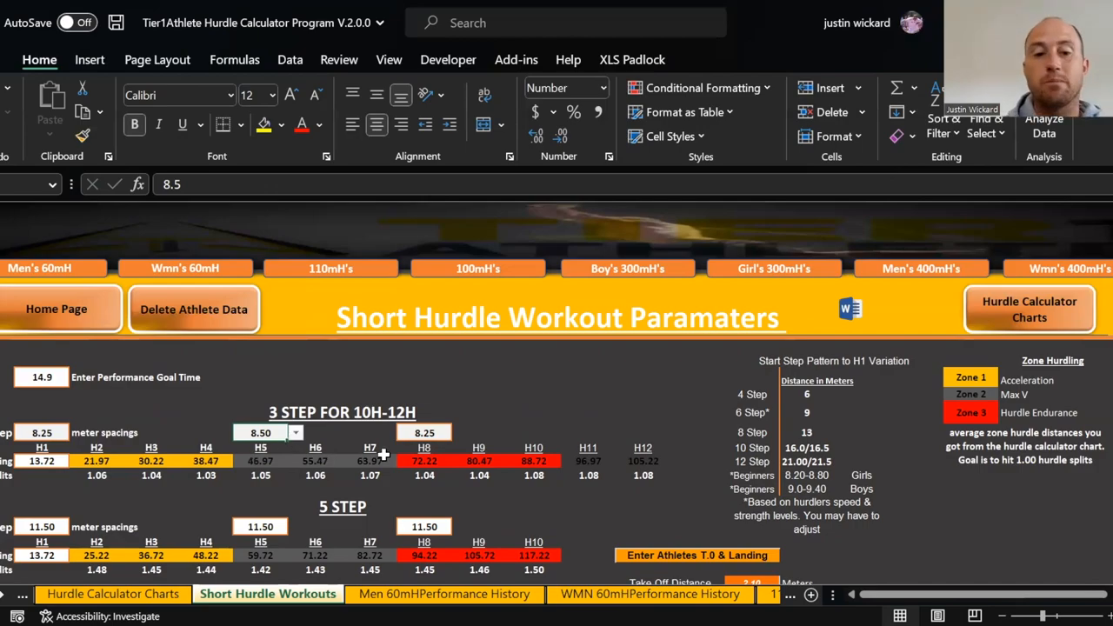
{"action": "scroll", "scroll_direction": "down", "scroll_amount": 3}
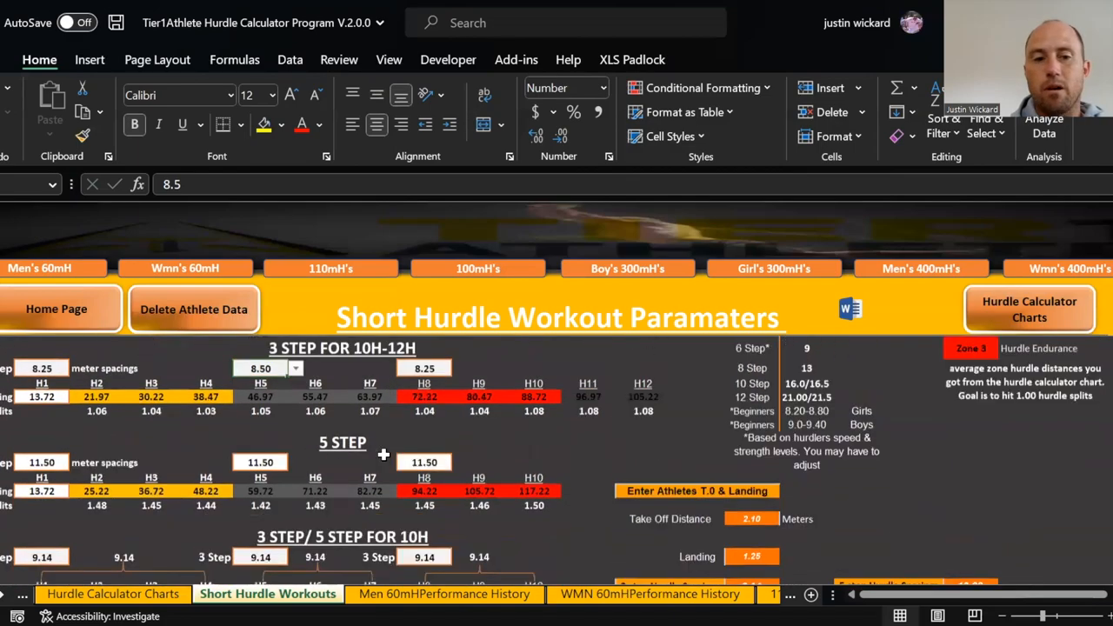
Enter 8.25 meters as the take-off/landing 3-step spacing, giving 1.32, 1.91 and 1.67-meter steps
{"action": "scroll", "scroll_direction": "down", "scroll_amount": 3}
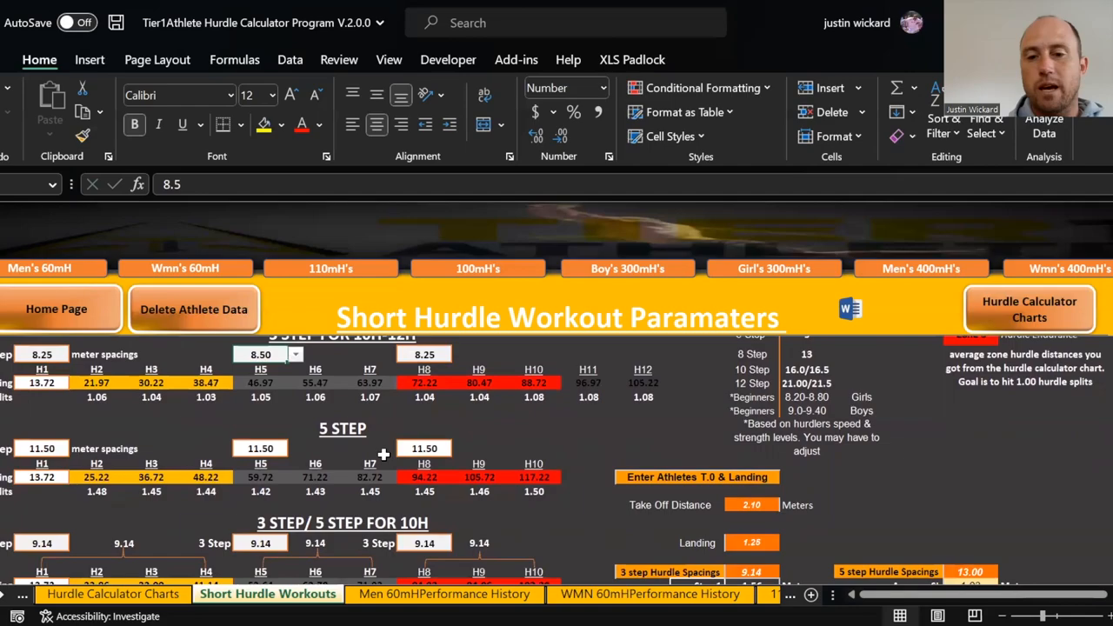
{"action": "scroll", "scroll_direction": "down", "scroll_amount": 3}
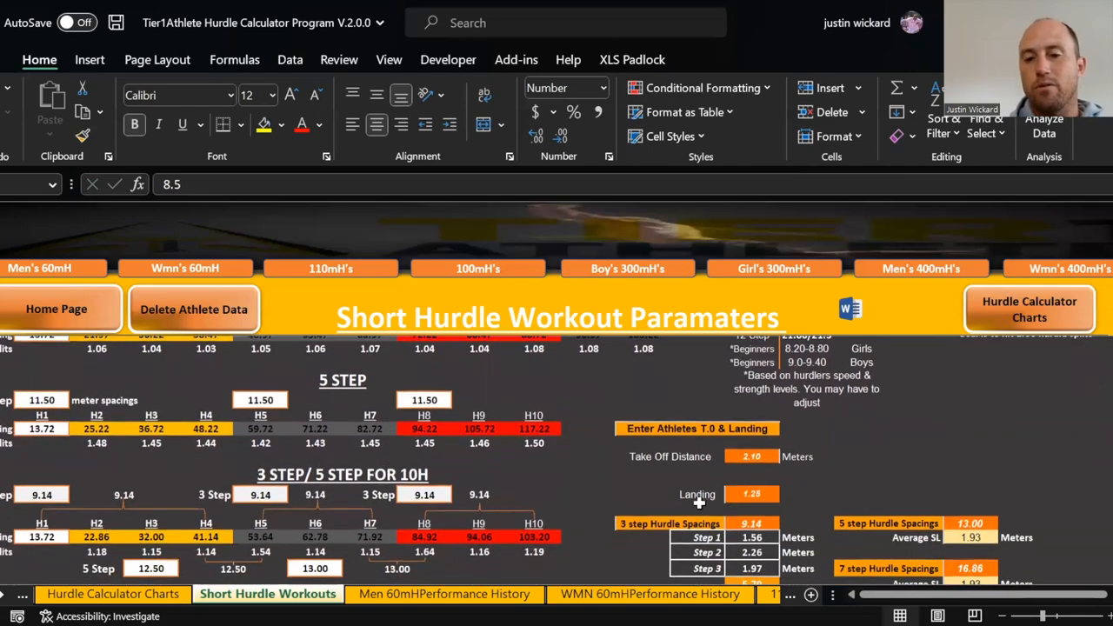
{"action": "scroll", "scroll_direction": "down", "scroll_amount": 3}
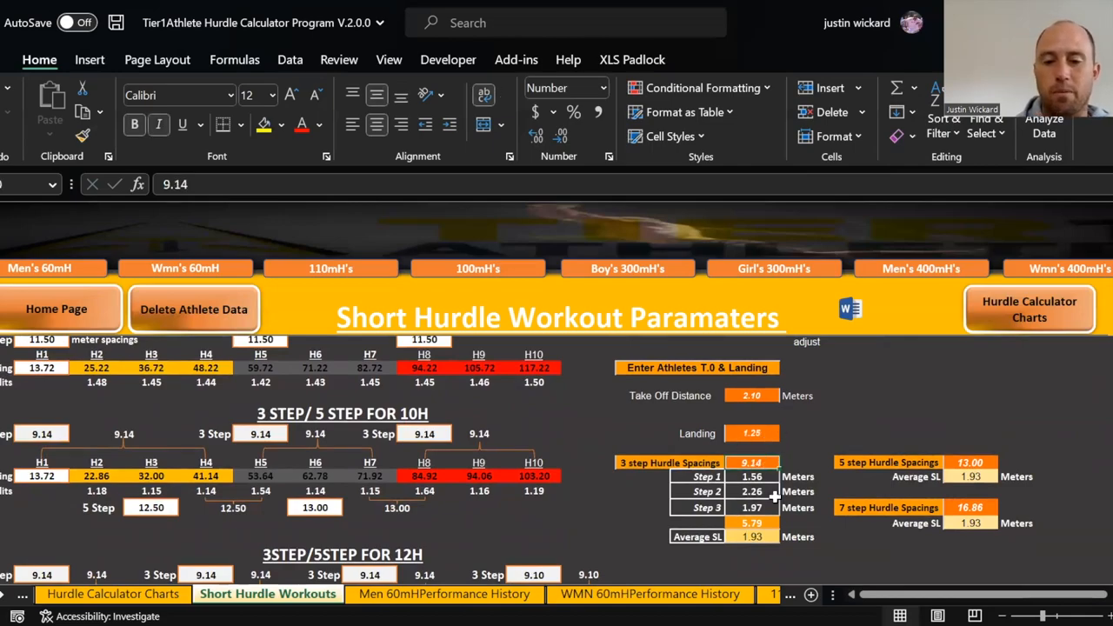
{"action": "type", "text": "8.25"}
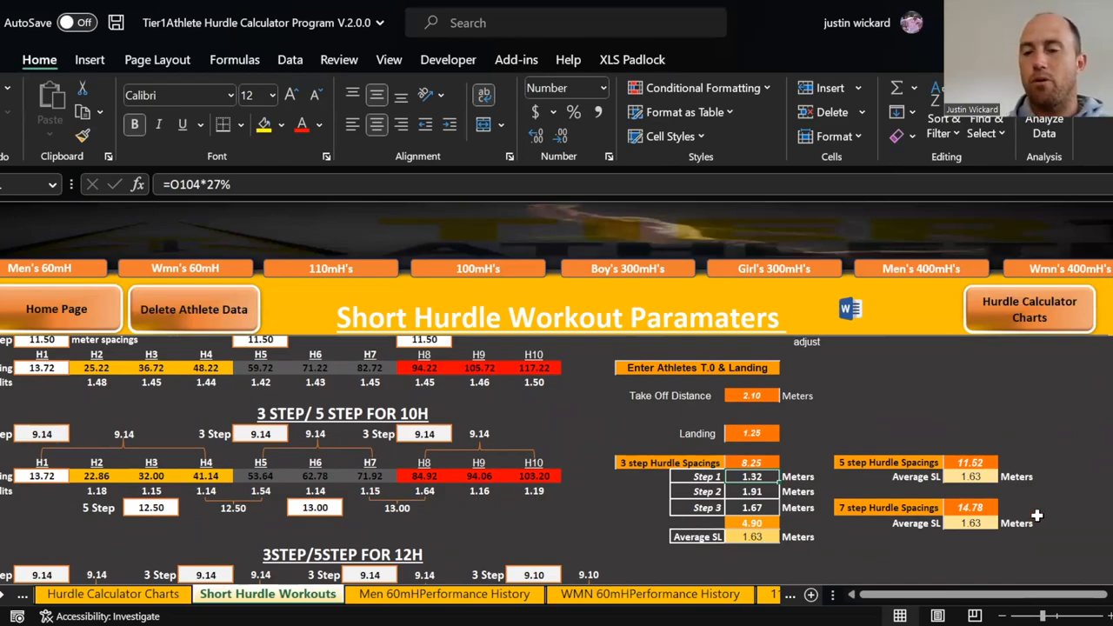
{"action": "mouse_move", "coordinate": [1005, 479]}
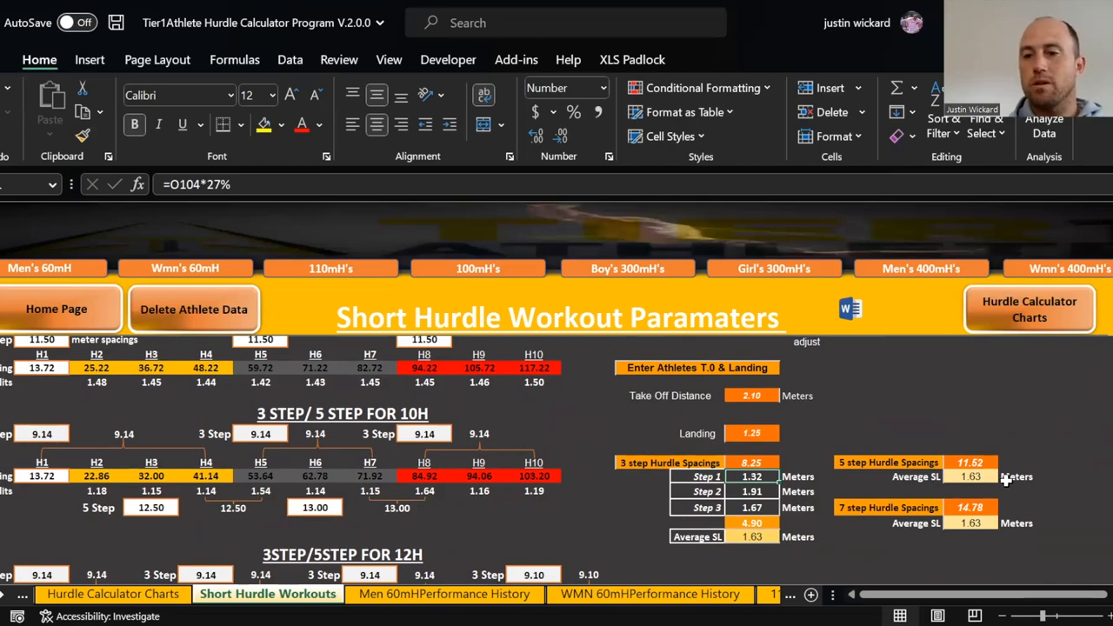
{"action": "mouse_move", "coordinate": [988, 459]}
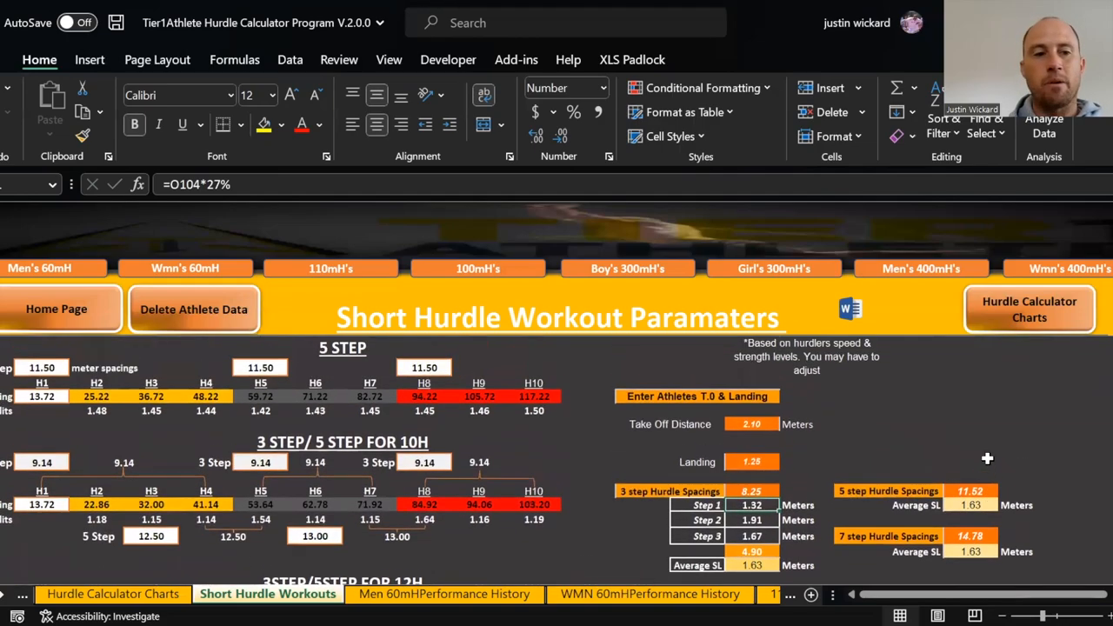
{"action": "scroll", "scroll_direction": "down", "scroll_amount": 3}
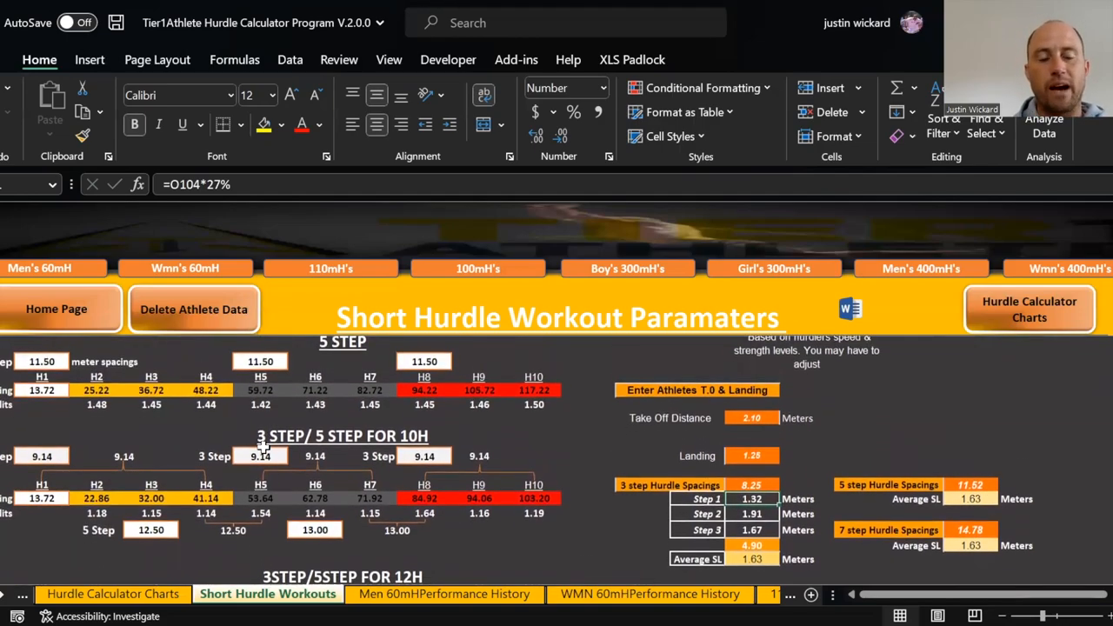
Choose 11.50 m for the first 5-step zone and 8.50 m for the middle 3-step spacing
{"action": "scroll", "scroll_direction": "up", "scroll_amount": 3}
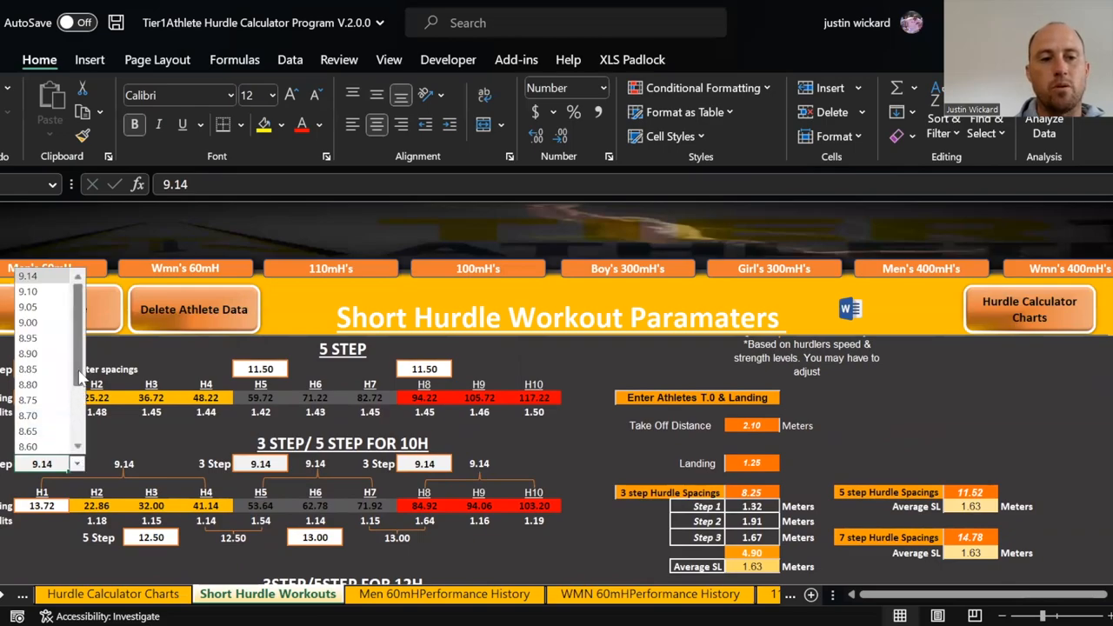
{"action": "scroll", "scroll_direction": "down", "scroll_amount": 3}
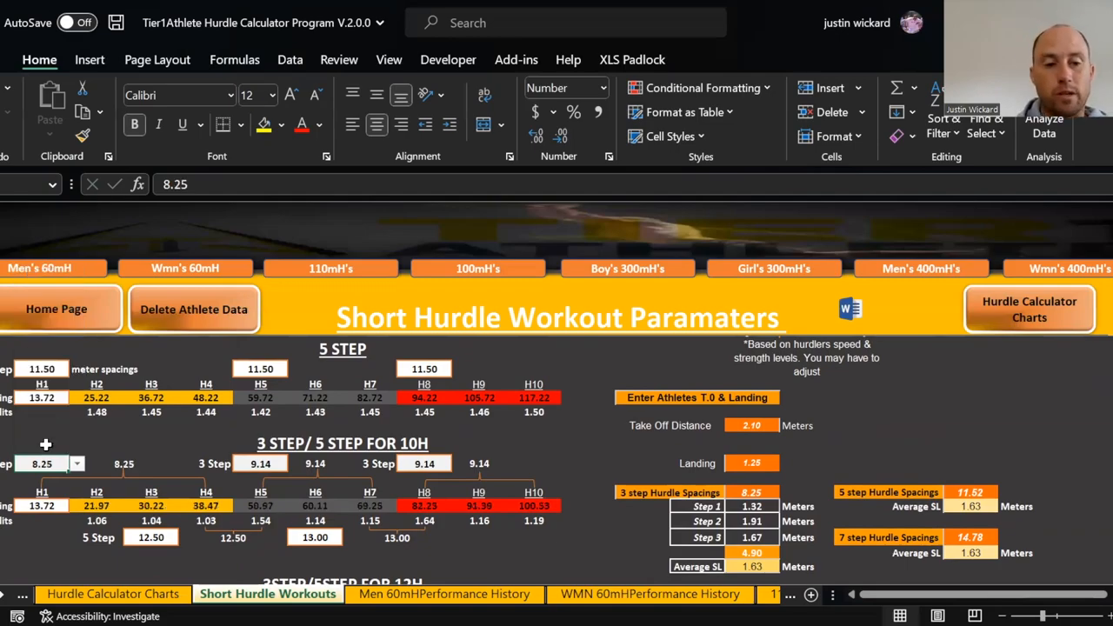
{"action": "mouse_move", "coordinate": [285, 518]}
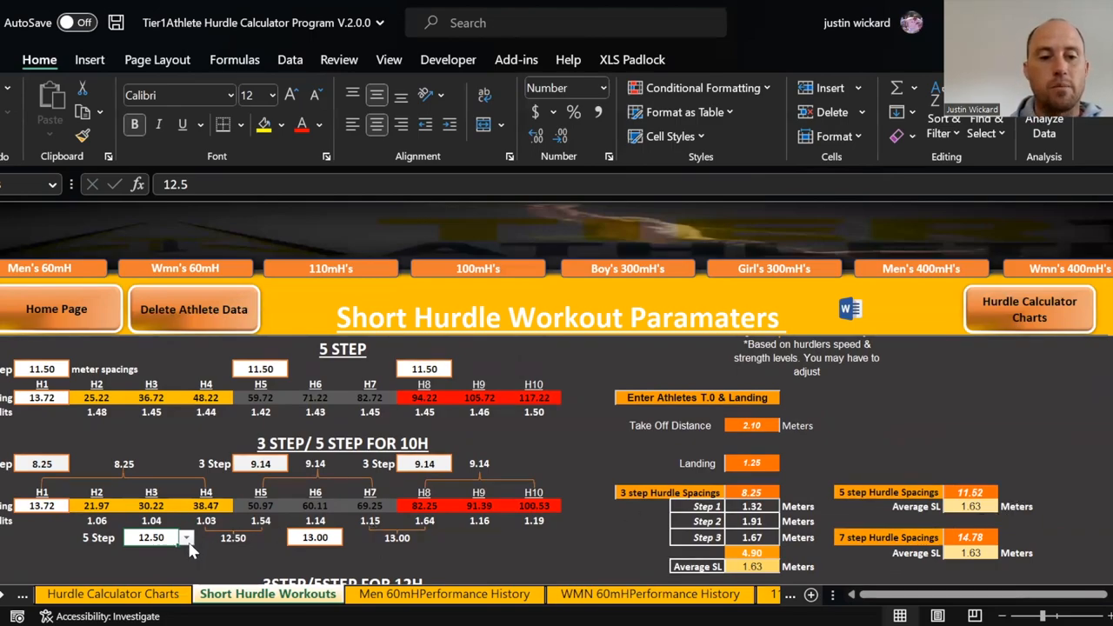
{"action": "left_click", "coordinate": [184, 536]}
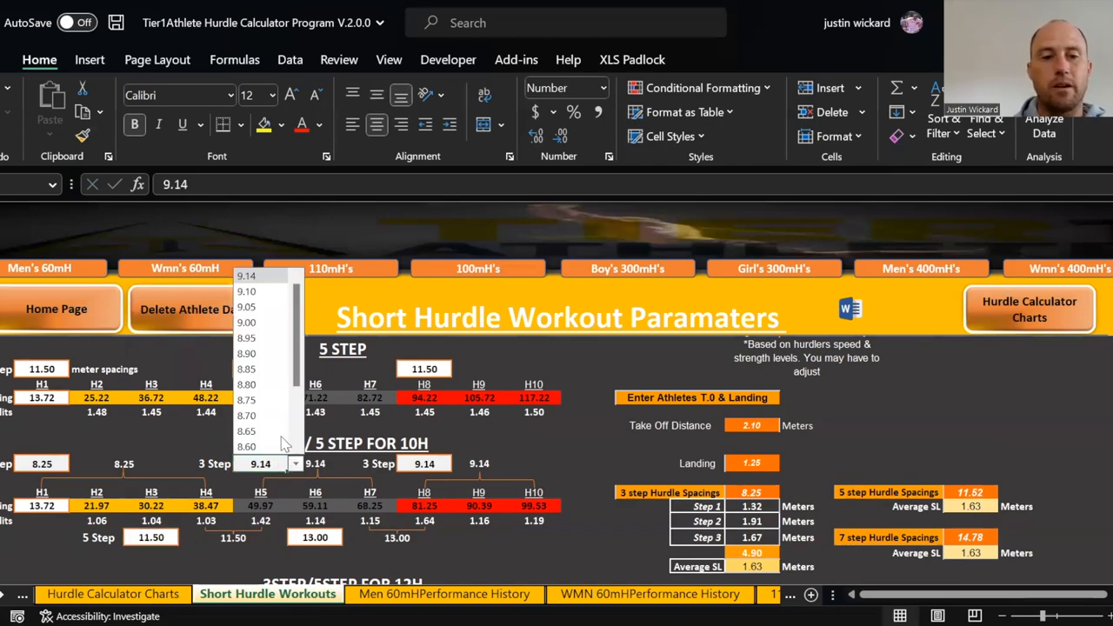
{"action": "scroll", "scroll_direction": "down", "scroll_amount": 3}
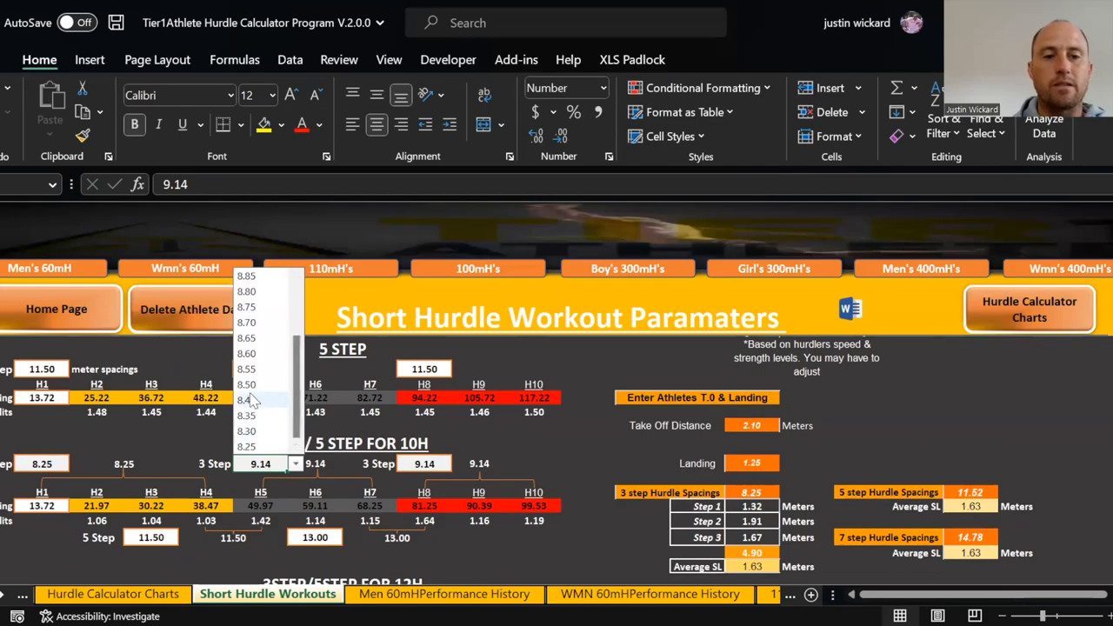
{"action": "left_click", "coordinate": [247, 384]}
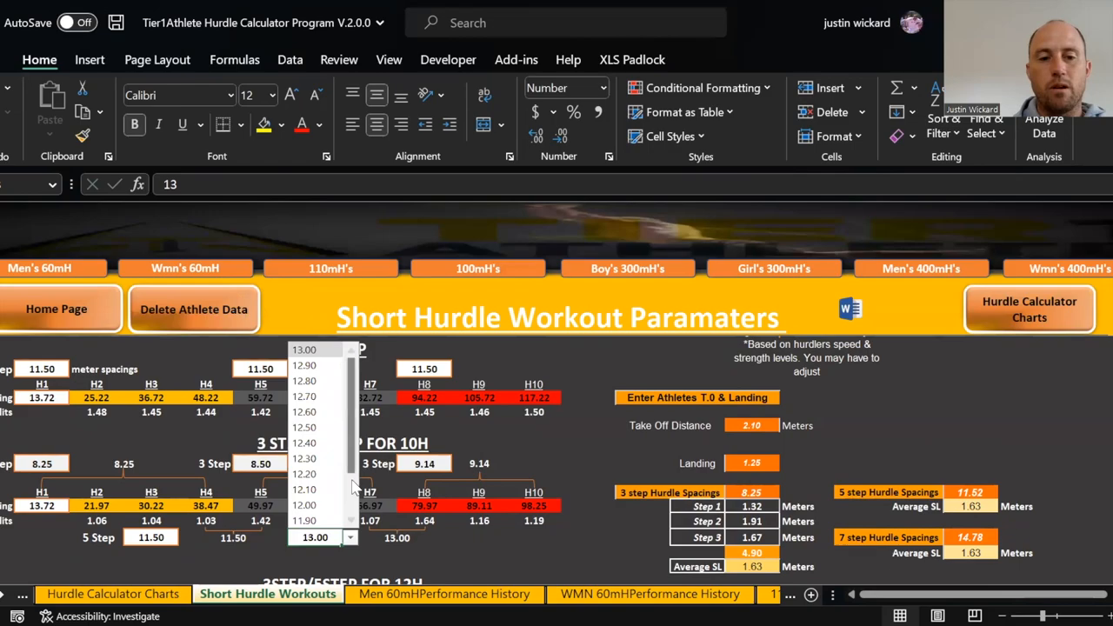
{"action": "scroll", "scroll_direction": "down", "scroll_amount": 3}
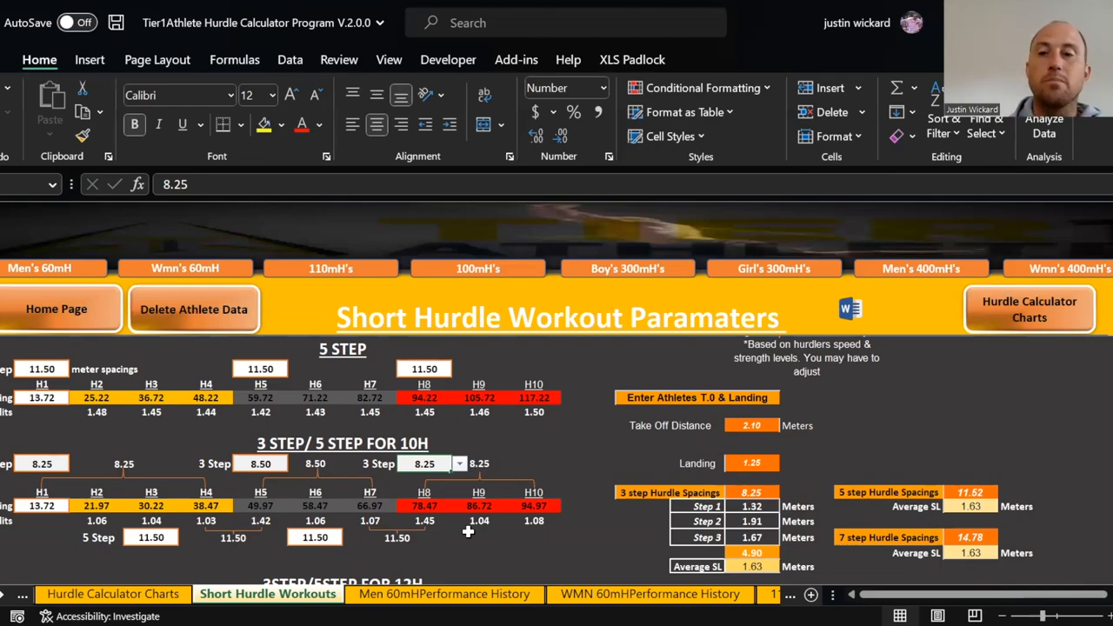
{"action": "mouse_move", "coordinate": [183, 423]}
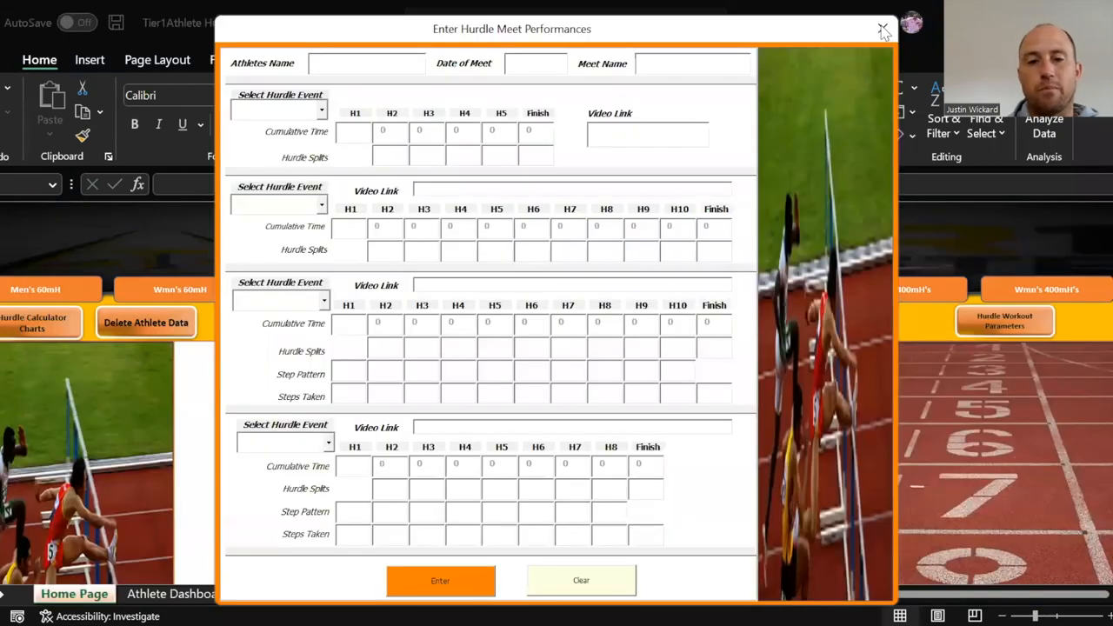
Dismiss the Enter Hurdle Meet Performances form to return to the Home Page
{"action": "left_click", "coordinate": [882, 28]}
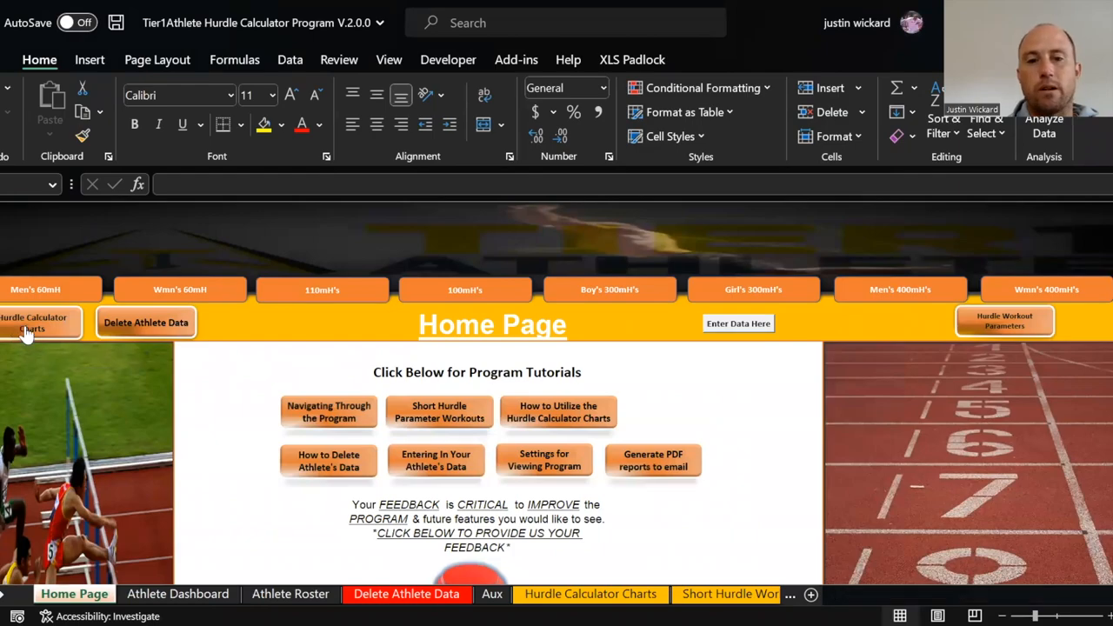
{"action": "left_click", "coordinate": [590, 595]}
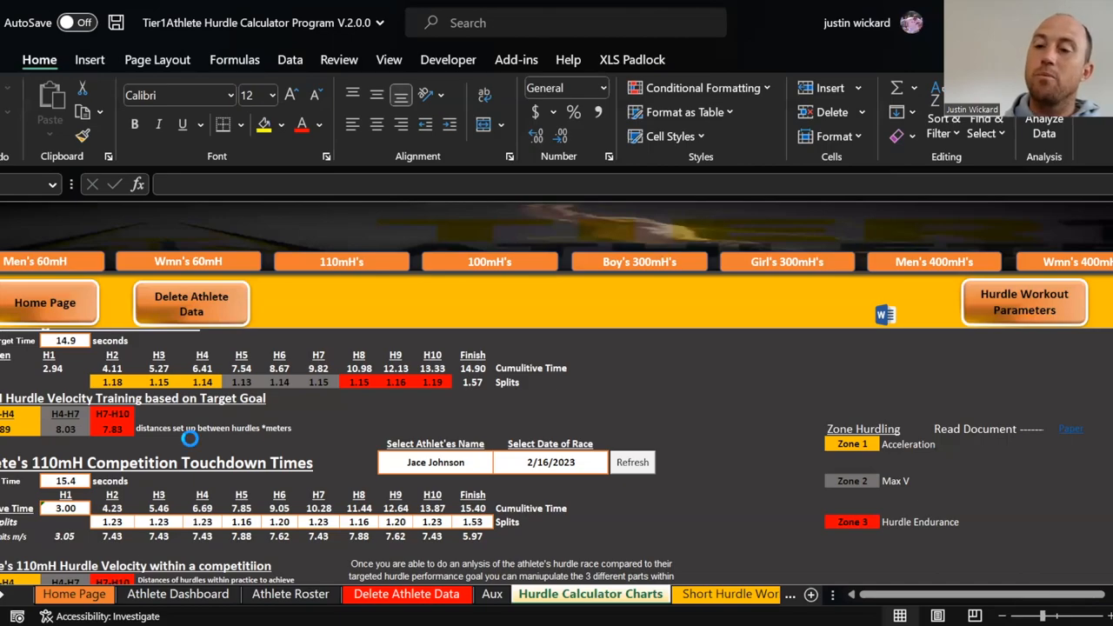
{"action": "mouse_move", "coordinate": [189, 438]}
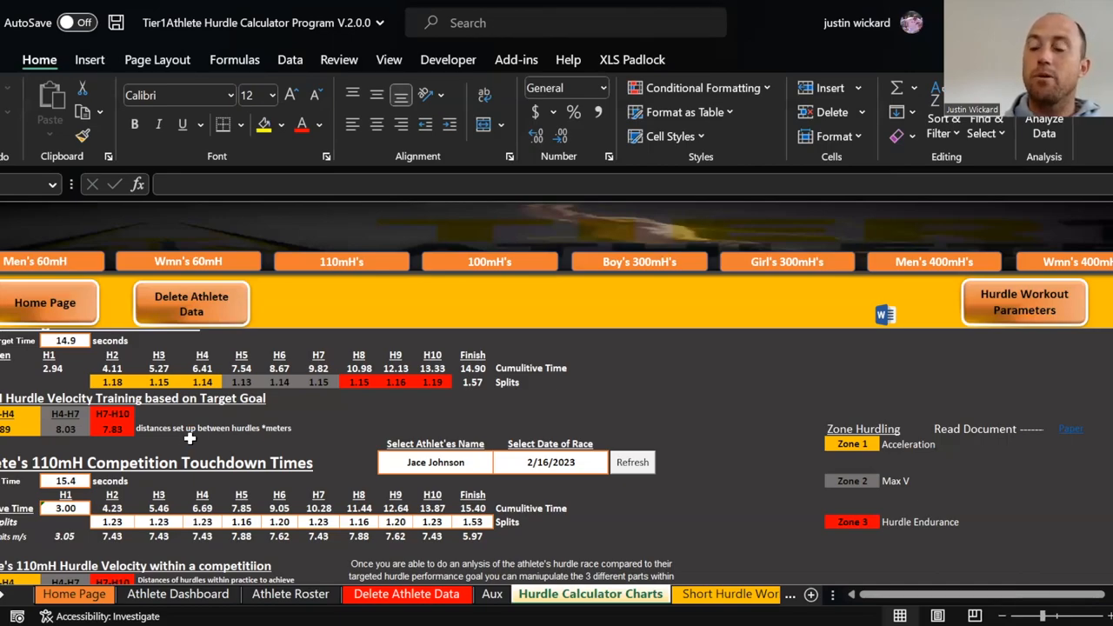